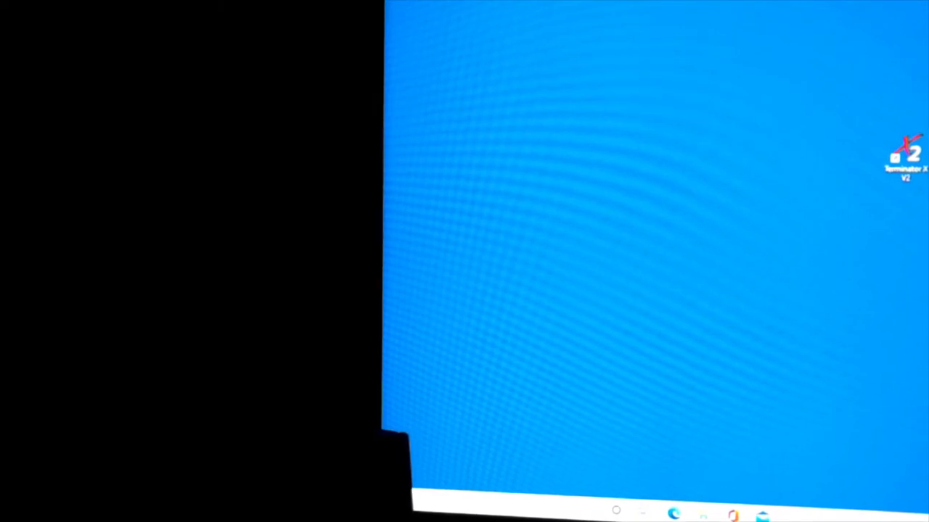
Browse the USB drive's HOLLEY > FW0200 > Saved GCF folder in File Explorer and confirm it is empty
click(615, 511)
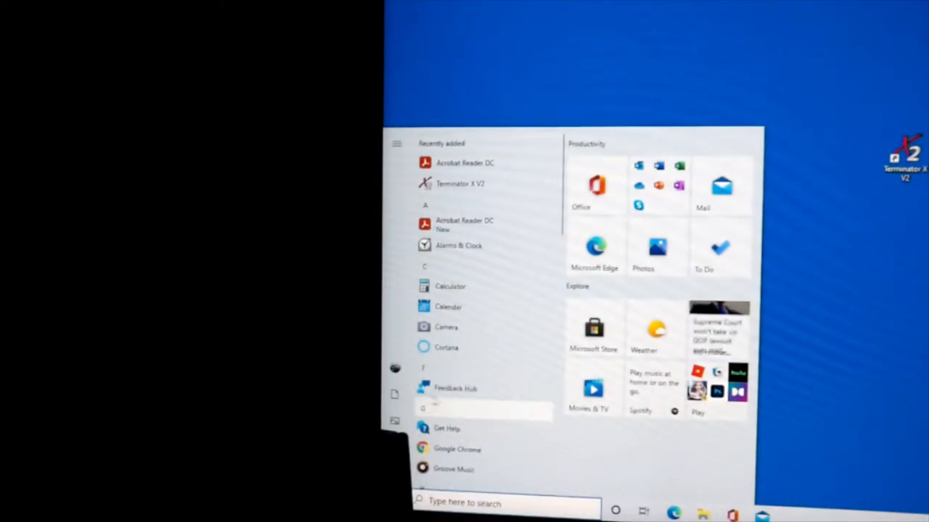
click(395, 144)
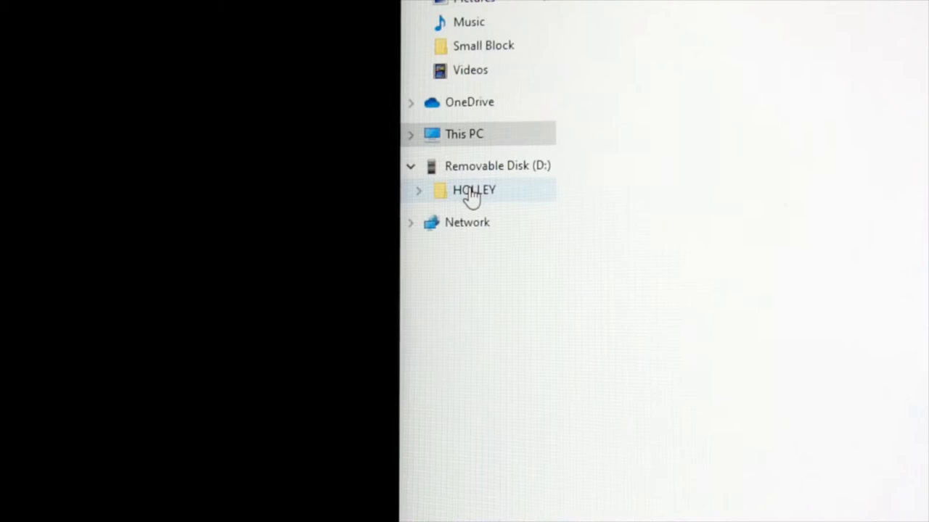
mouse_move(505, 254)
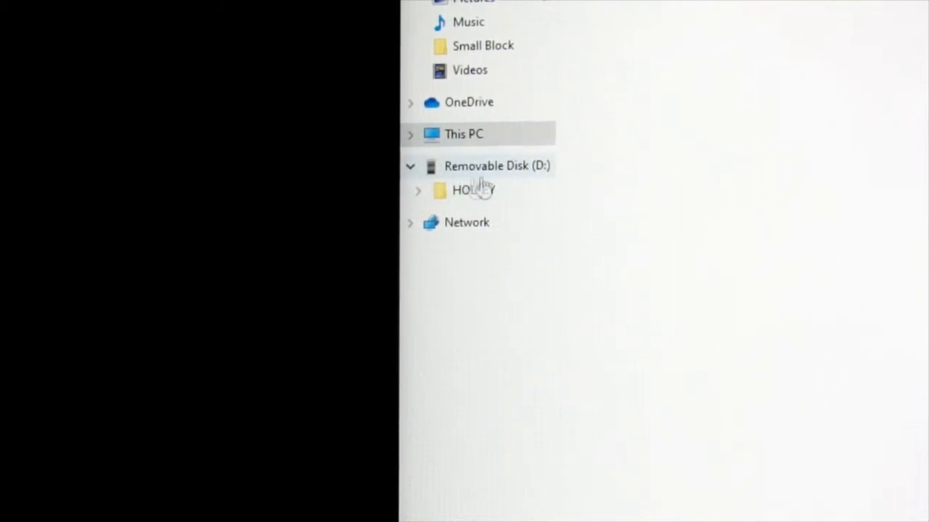
click(473, 190)
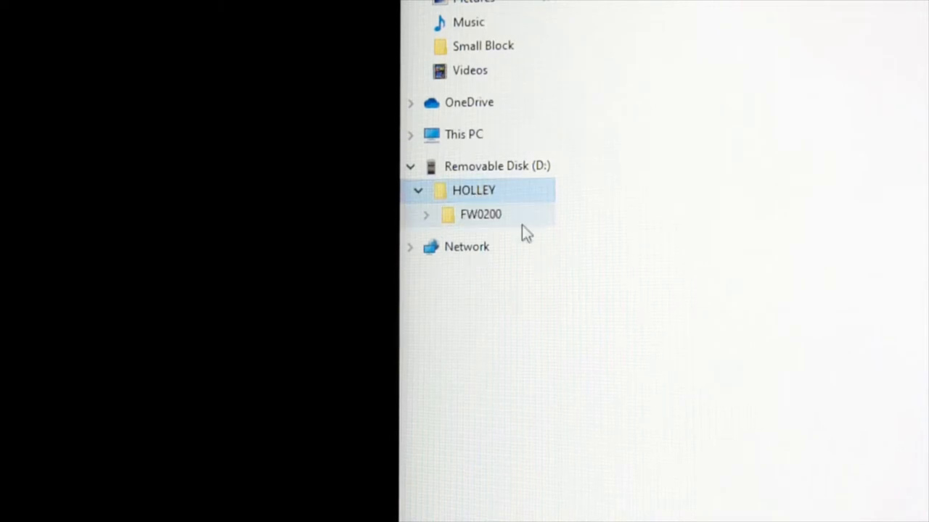
mouse_move(467, 229)
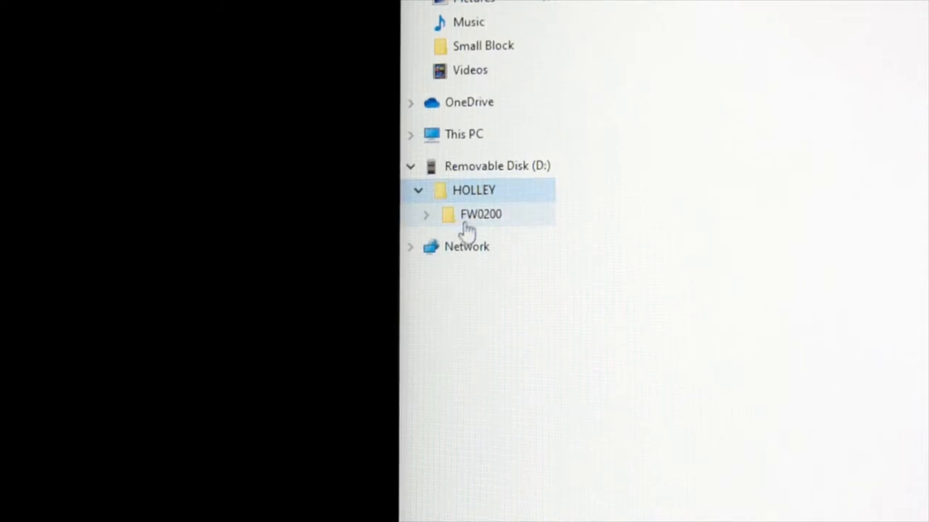
mouse_move(479, 220)
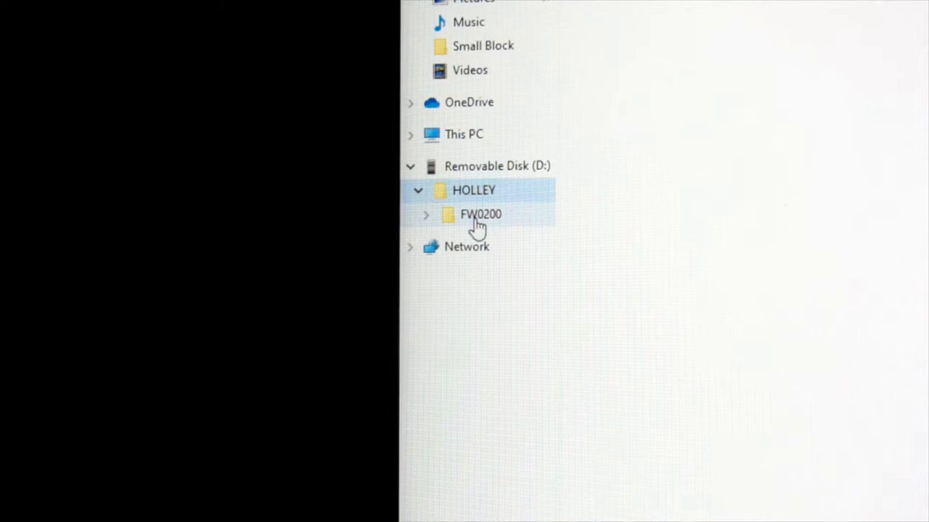
mouse_move(467, 231)
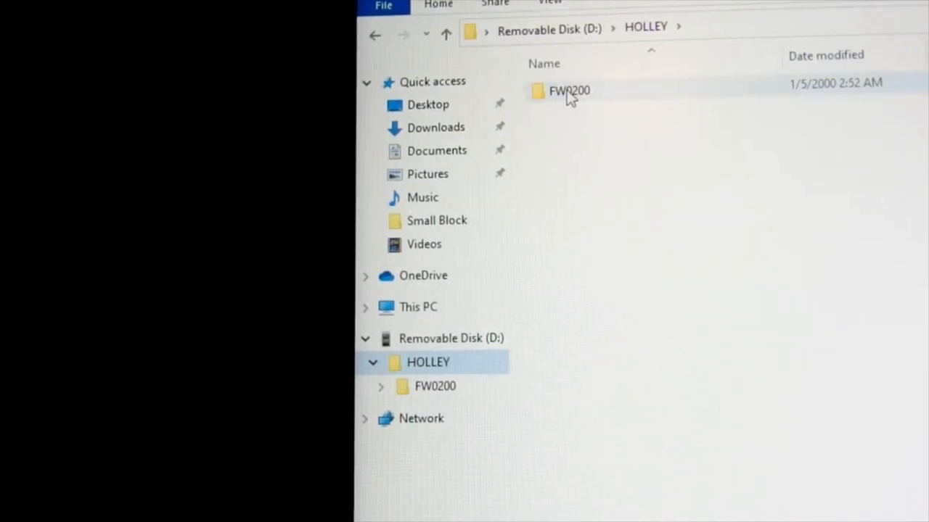
double_click(568, 90)
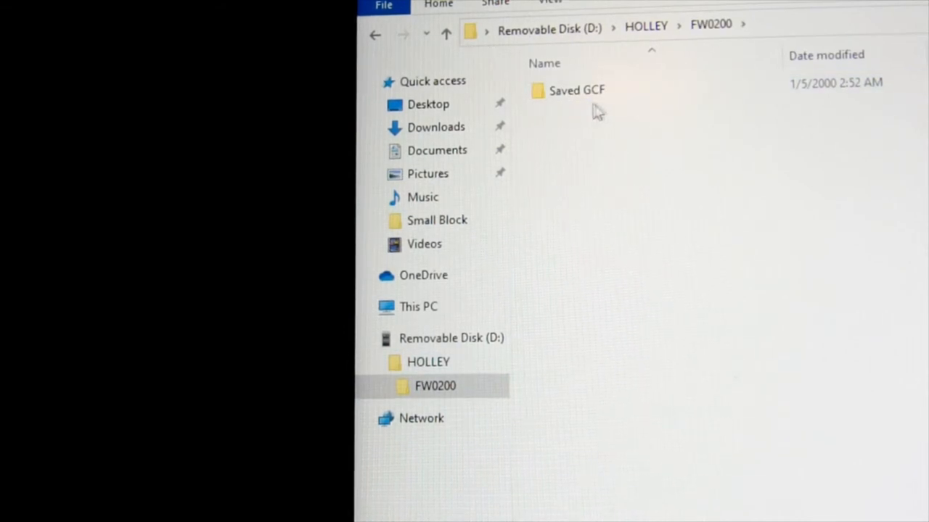
mouse_move(573, 109)
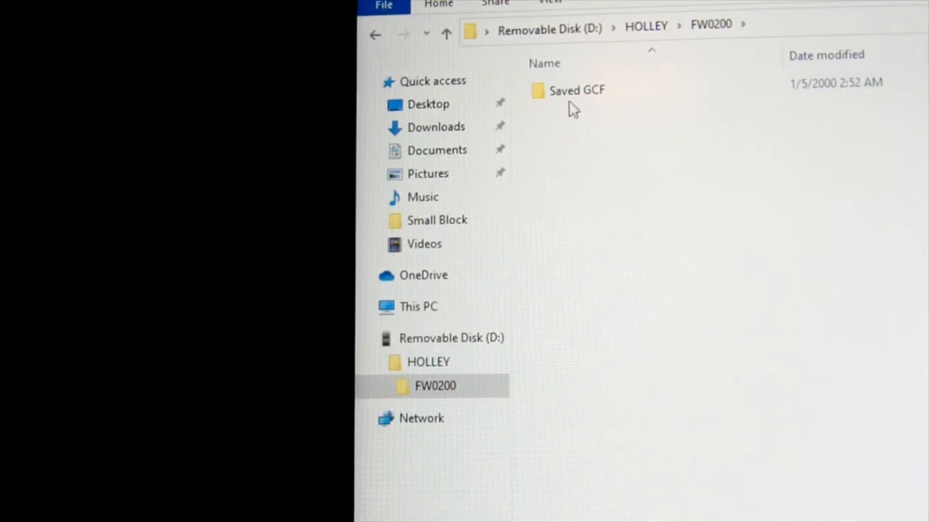
mouse_move(578, 90)
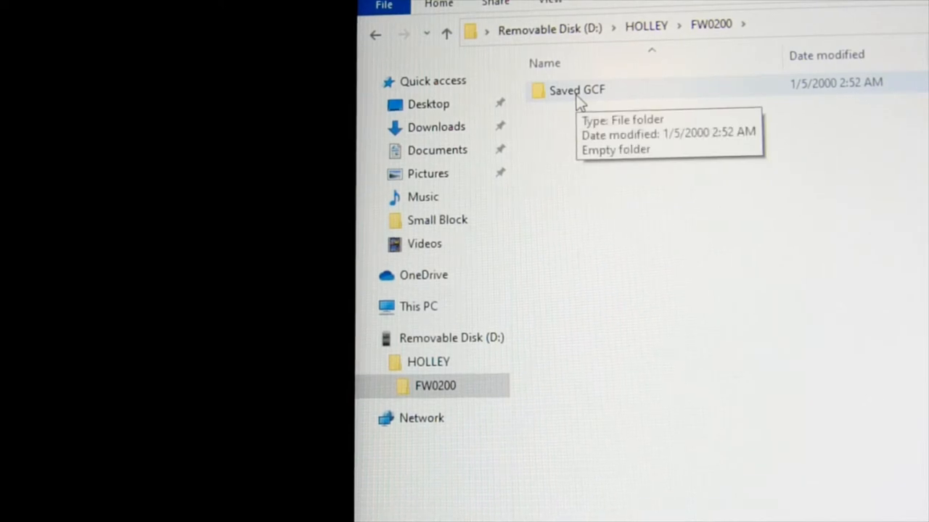
double_click(577, 90)
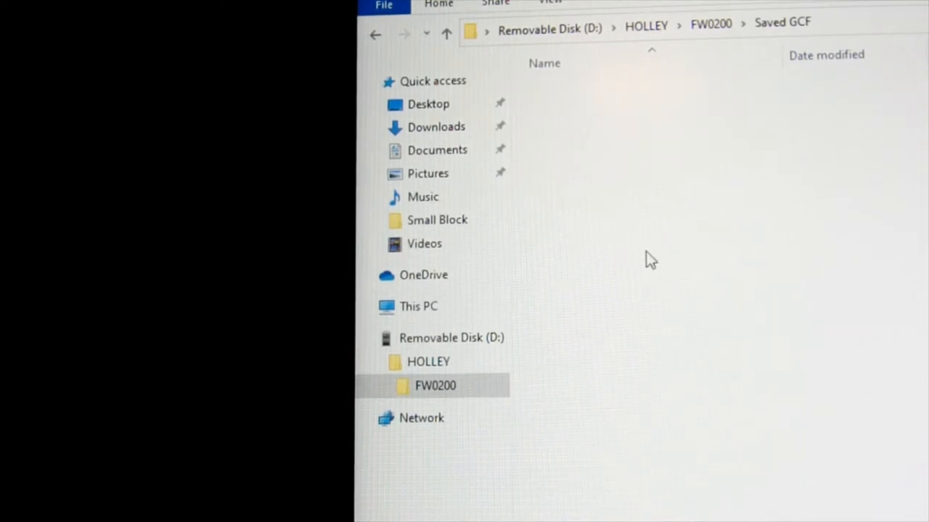
mouse_move(723, 296)
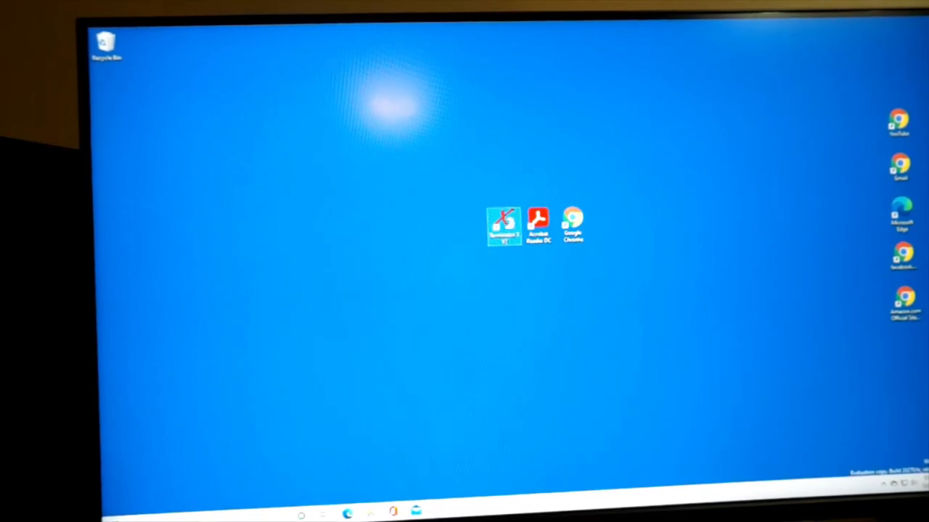
Launch Terminator X V2, choose Open Global File and enter the Base Cal folder, dismissing the warning
double_click(504, 226)
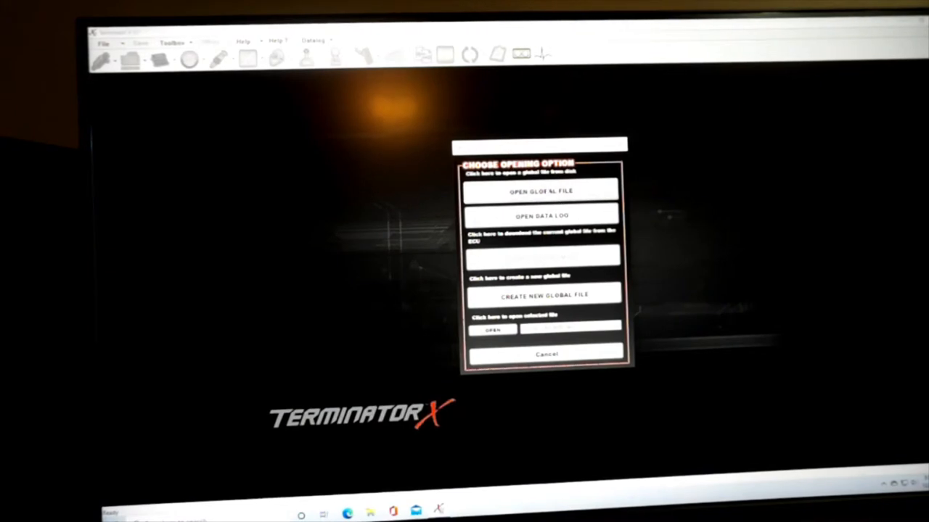
click(542, 192)
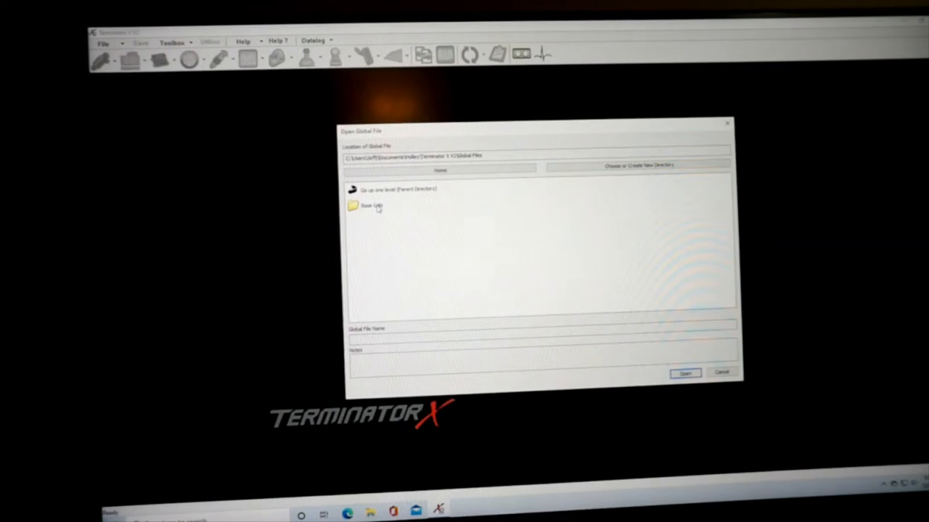
double_click(370, 206)
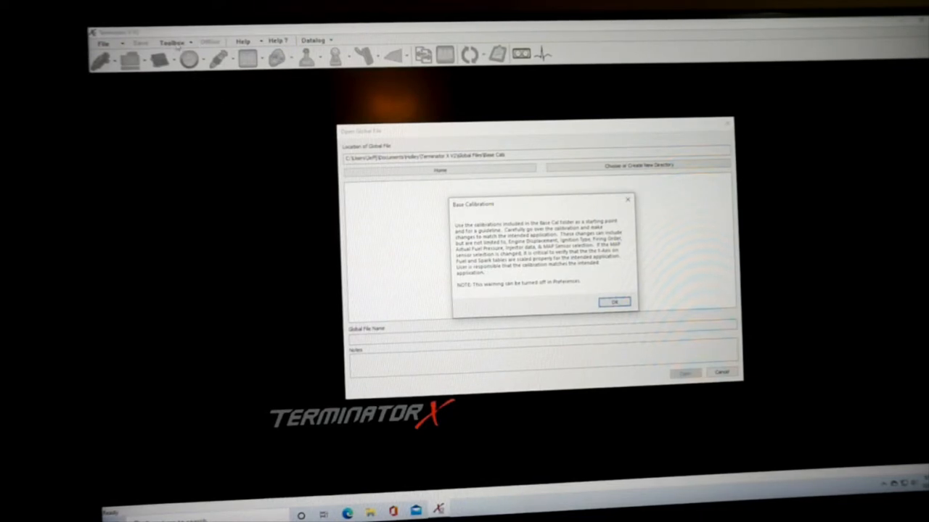
click(613, 302)
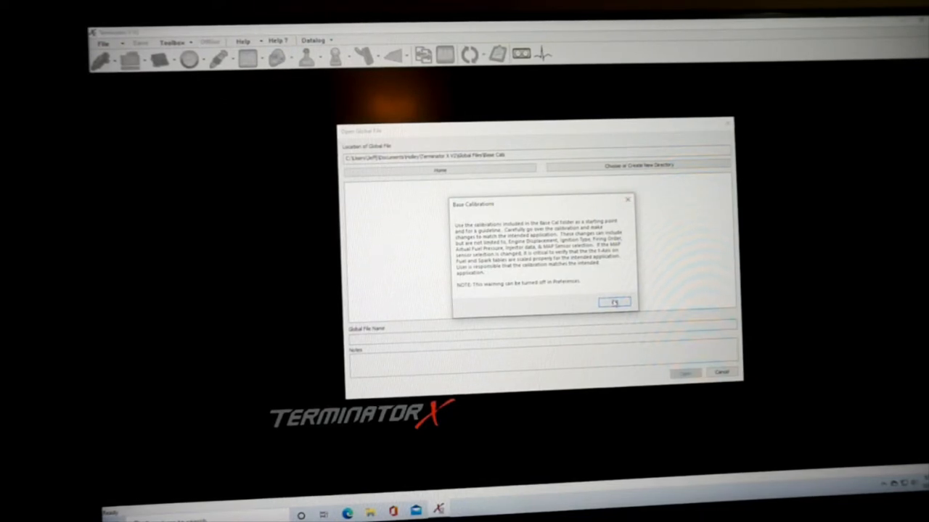
click(614, 303)
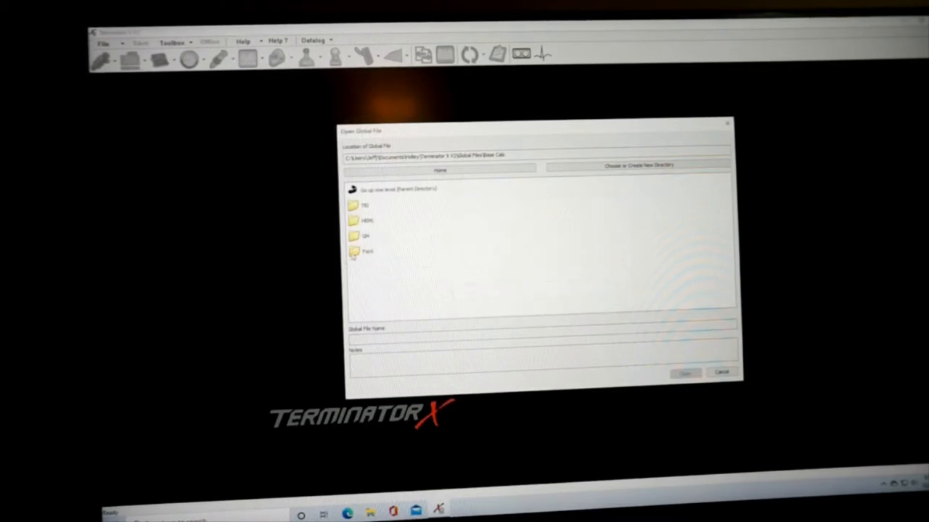
Navigate into the Ford Small Block base calibrations folder to reach TFI_NA_SBF_MPFI.terx
double_click(366, 253)
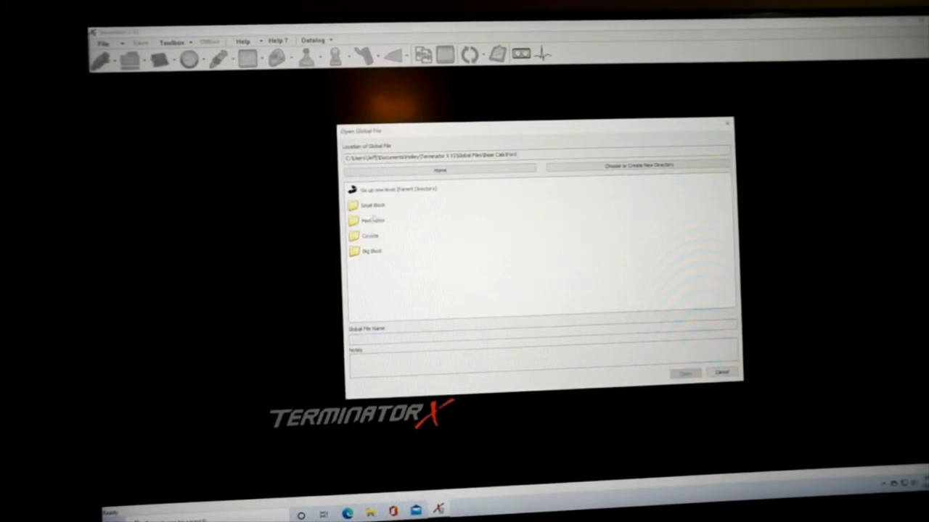
double_click(372, 206)
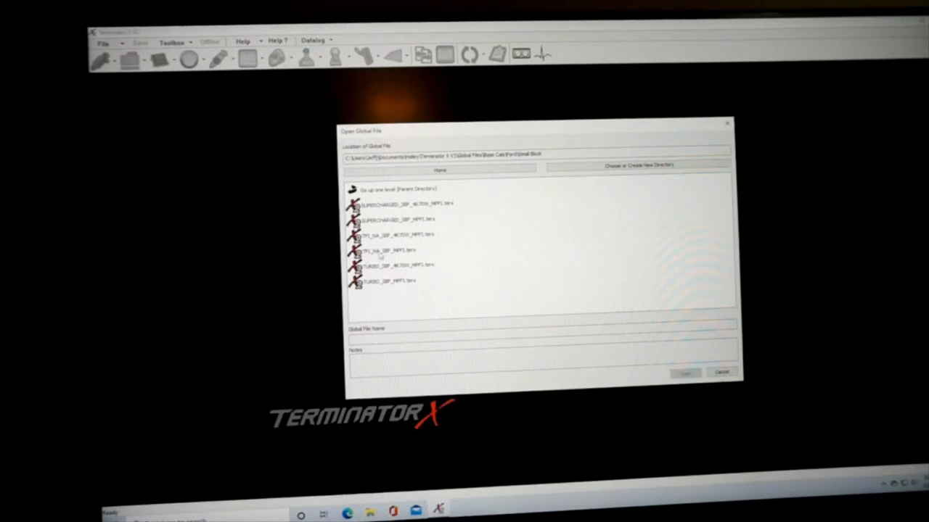
mouse_move(421, 253)
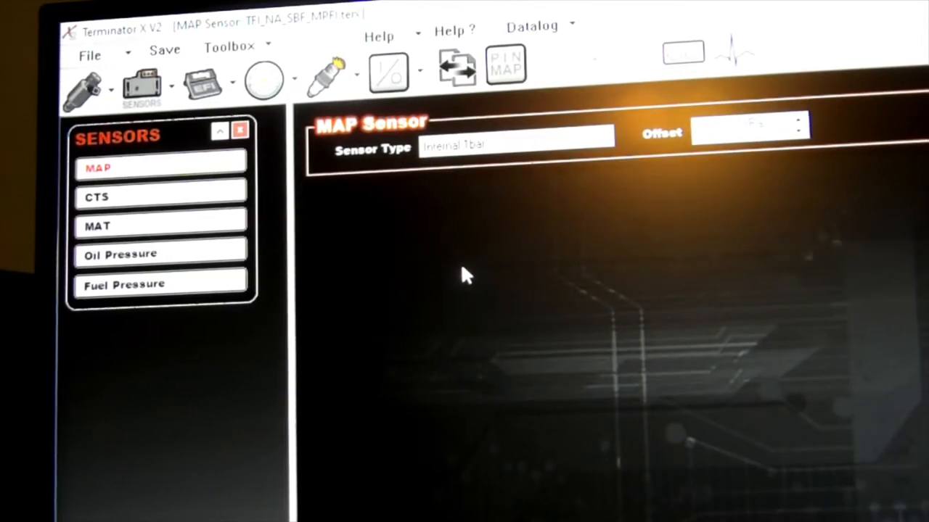
mouse_move(337, 210)
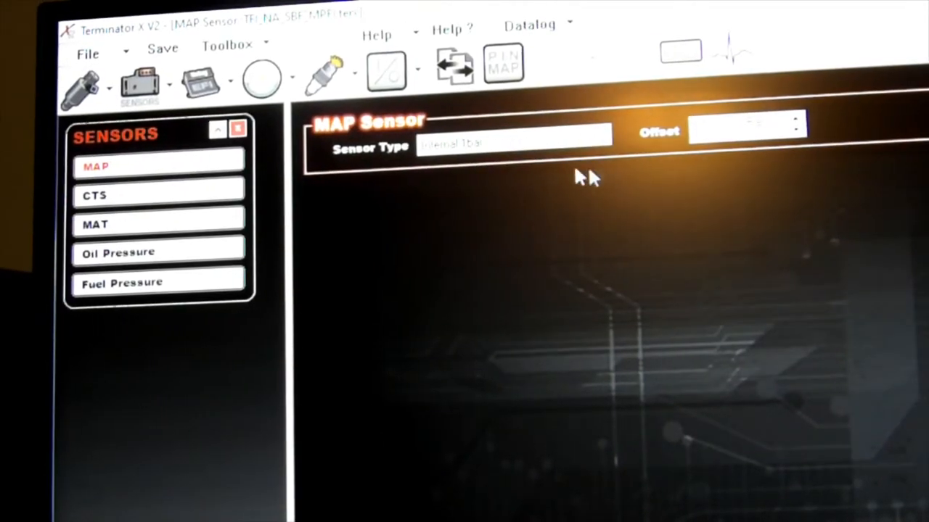
Confirm the MAP sensor type as Internal 1bar and move to the coolant sensor settings
click(515, 144)
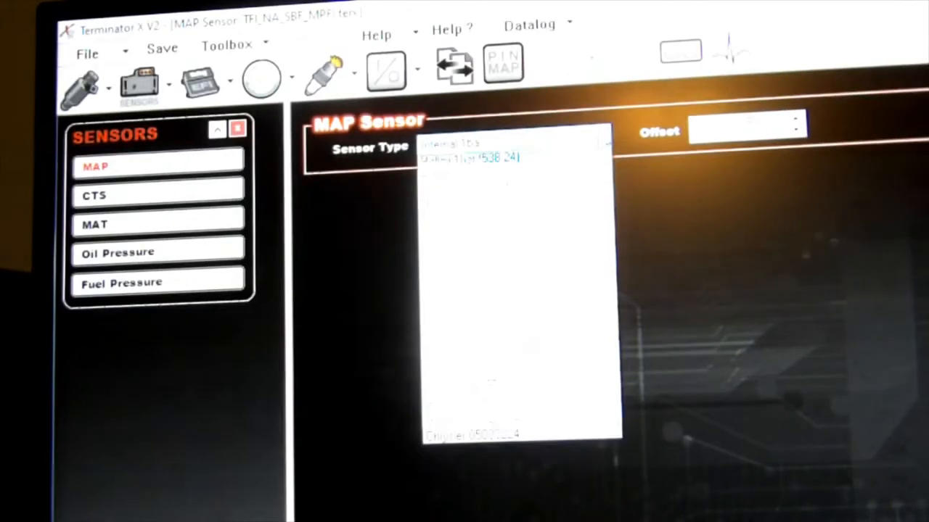
click(600, 143)
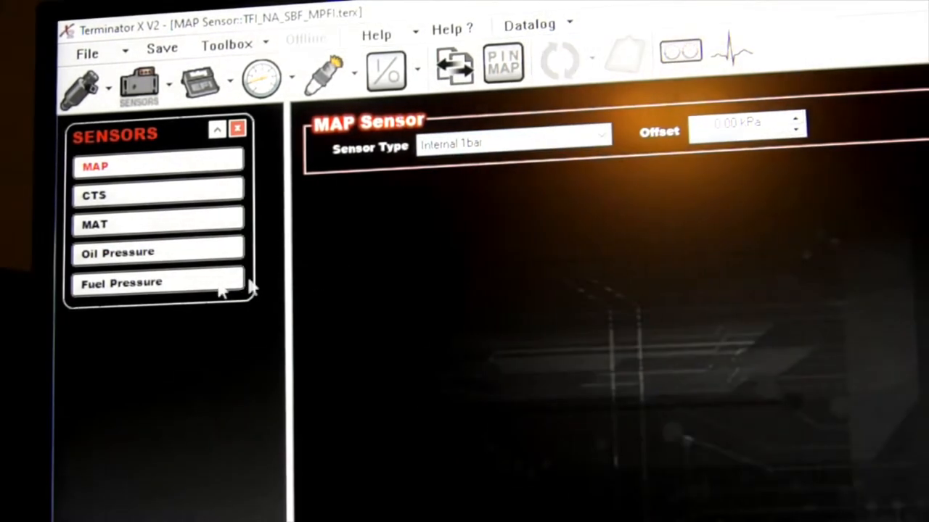
click(94, 195)
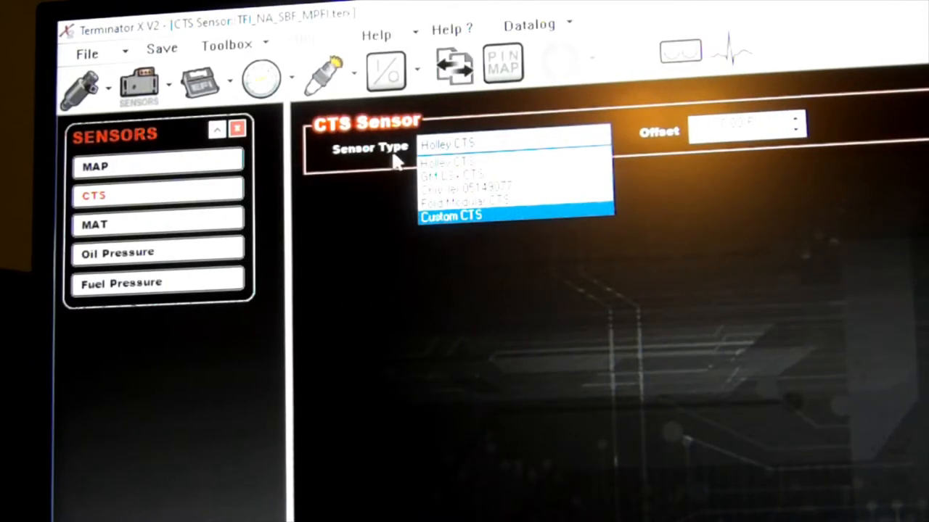
Keep the coolant sensor as Holley CTS, review MAT, and set oil pressure sensor to Holley 100psig SS (554-102)
click(445, 144)
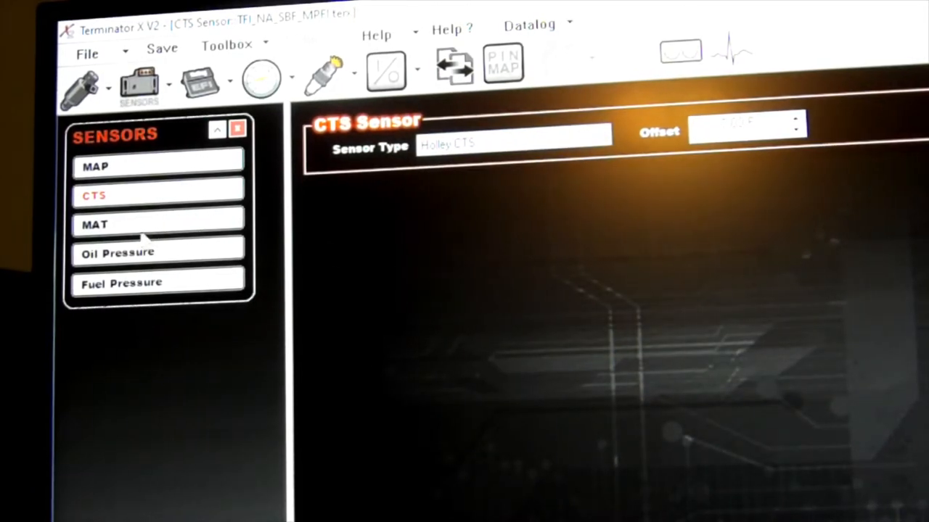
click(94, 223)
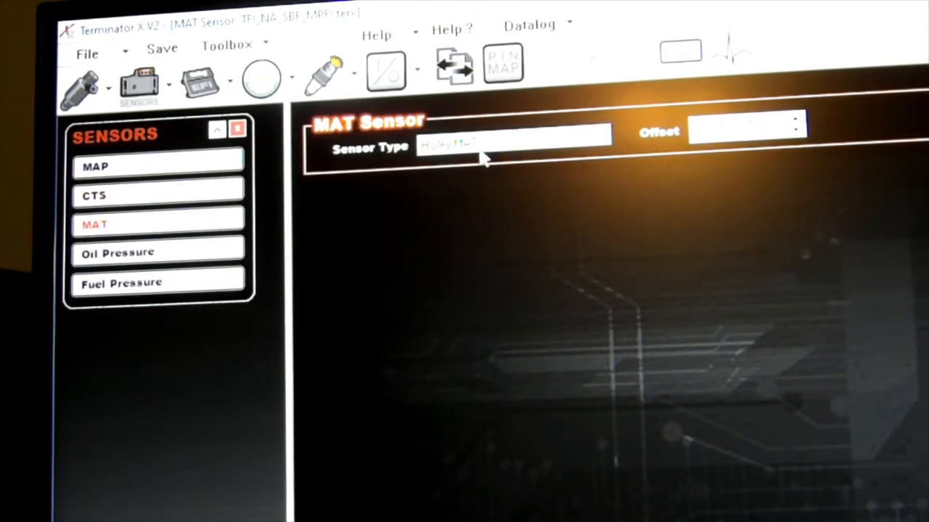
mouse_move(505, 186)
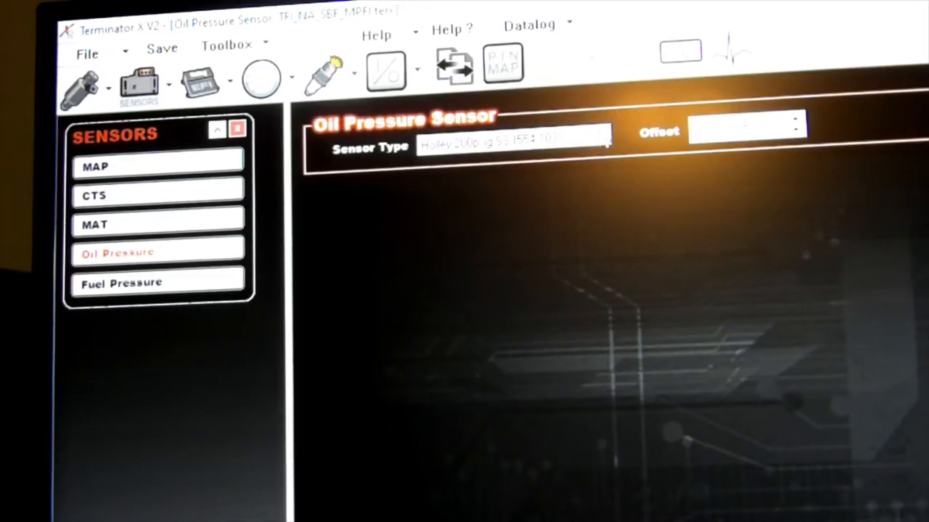
click(602, 140)
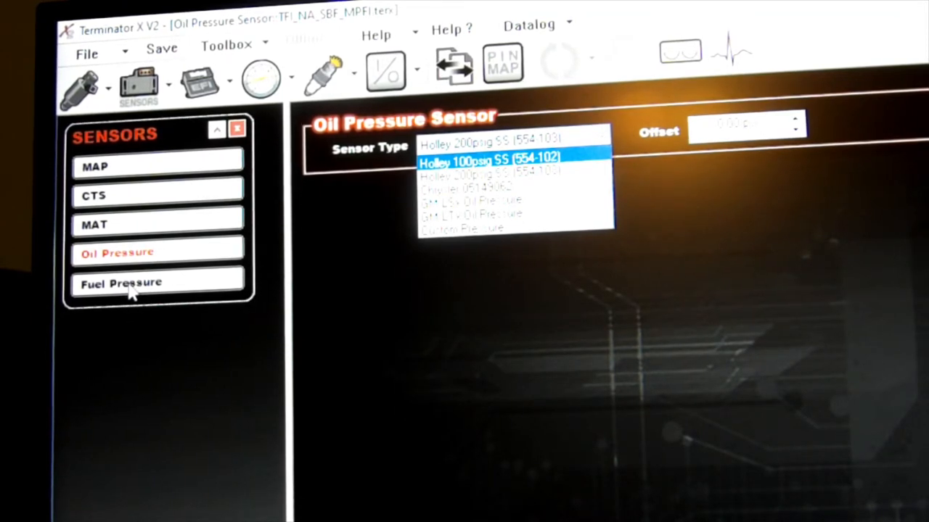
click(490, 160)
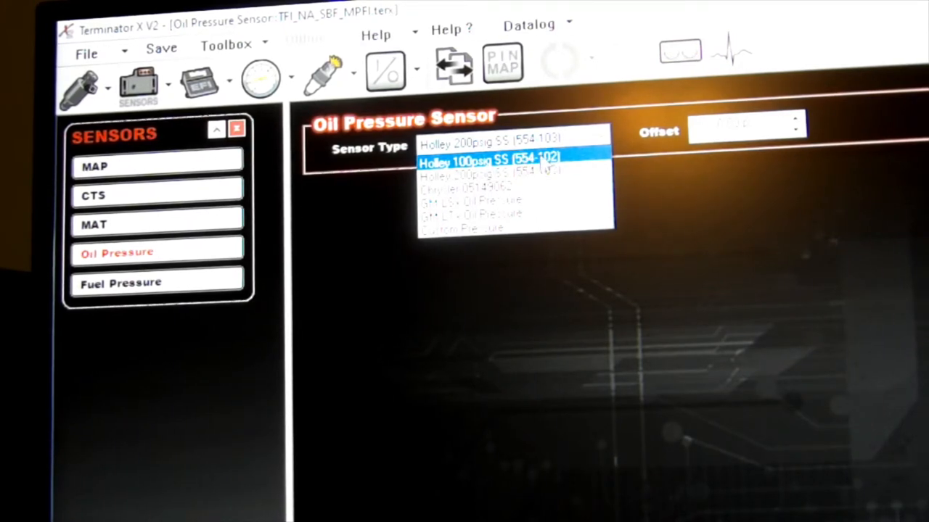
click(493, 160)
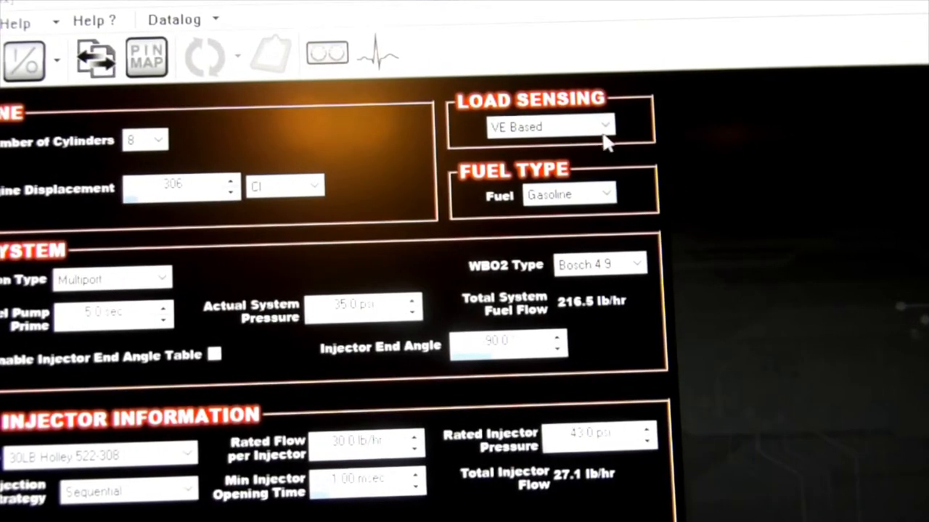
click(607, 127)
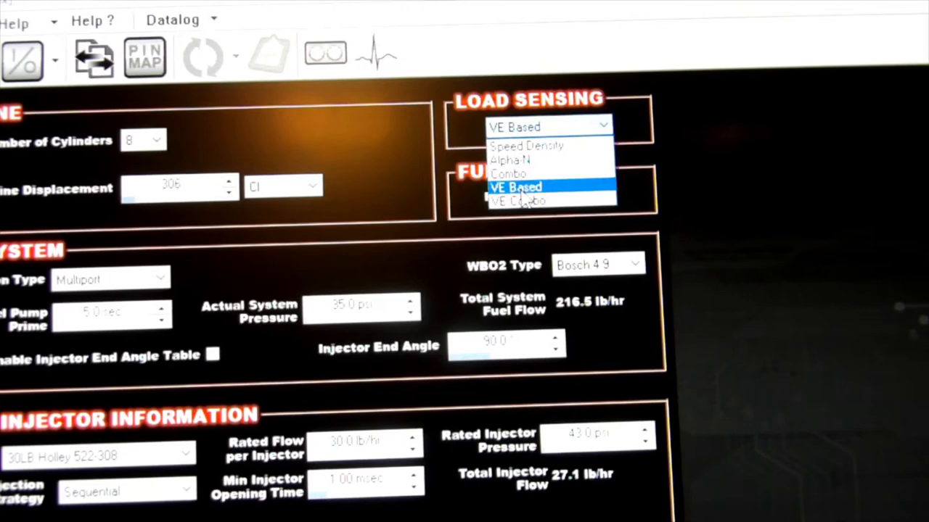
click(517, 187)
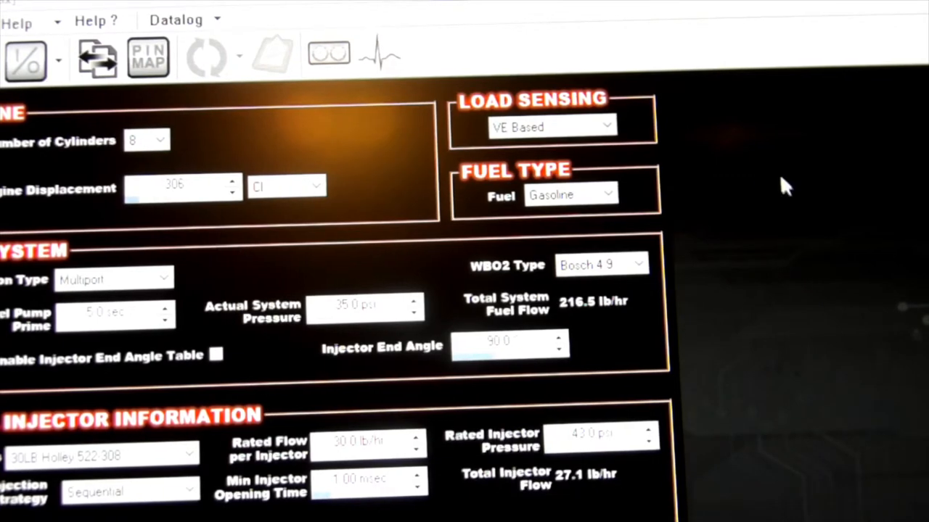
mouse_move(98, 341)
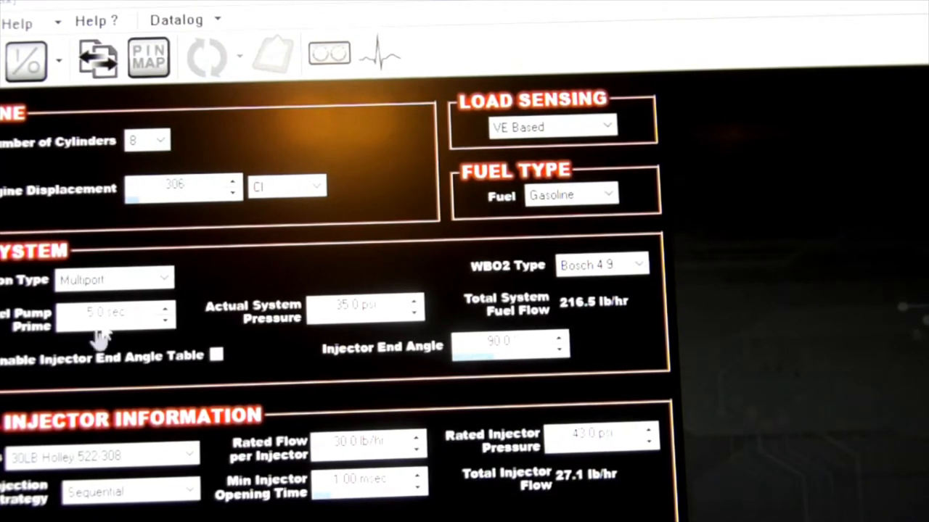
mouse_move(29, 334)
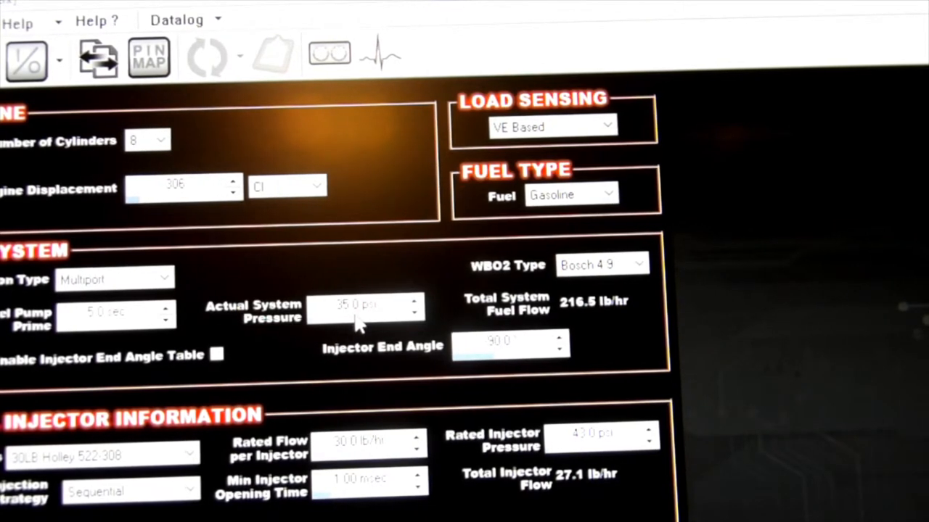
mouse_move(494, 291)
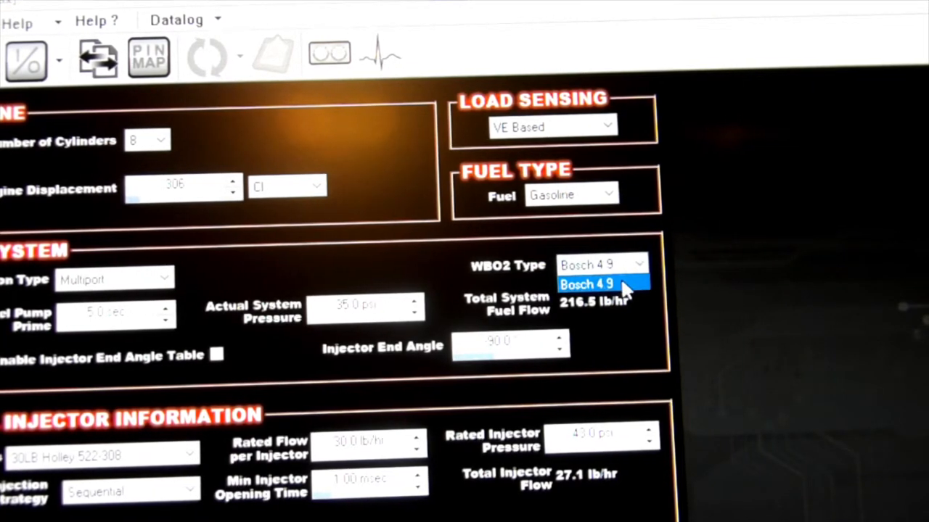
click(587, 283)
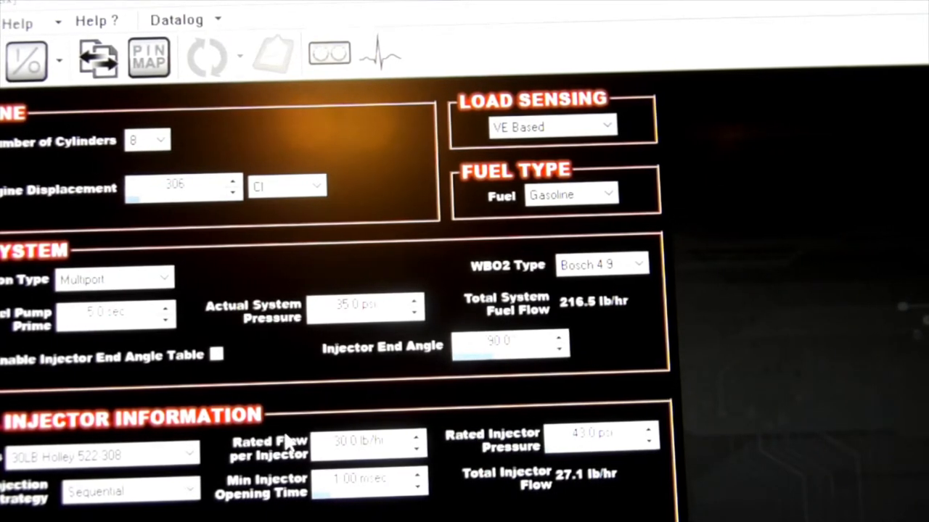
scroll(down, 3)
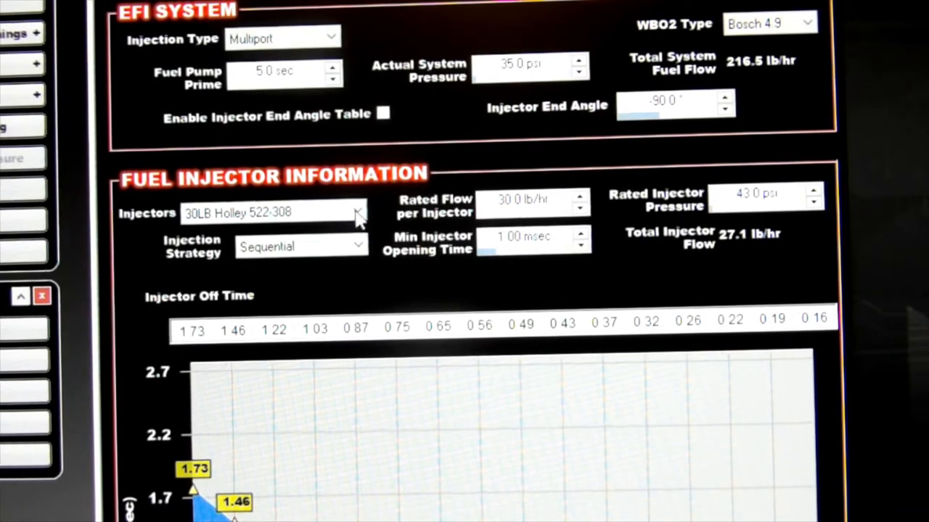
Select 19LB Holley 522-198 injectors at 19.0 lb/hr and review the injector off-time curve
click(357, 212)
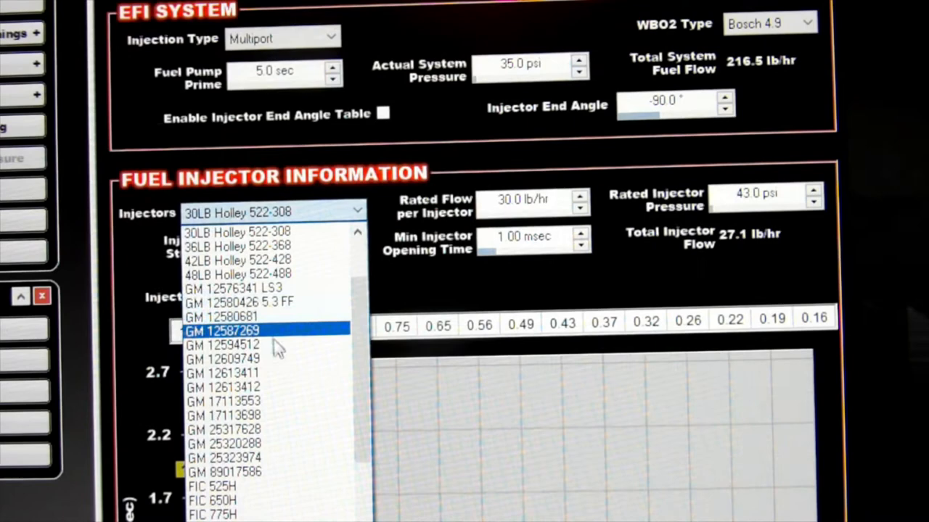
scroll(up, 3)
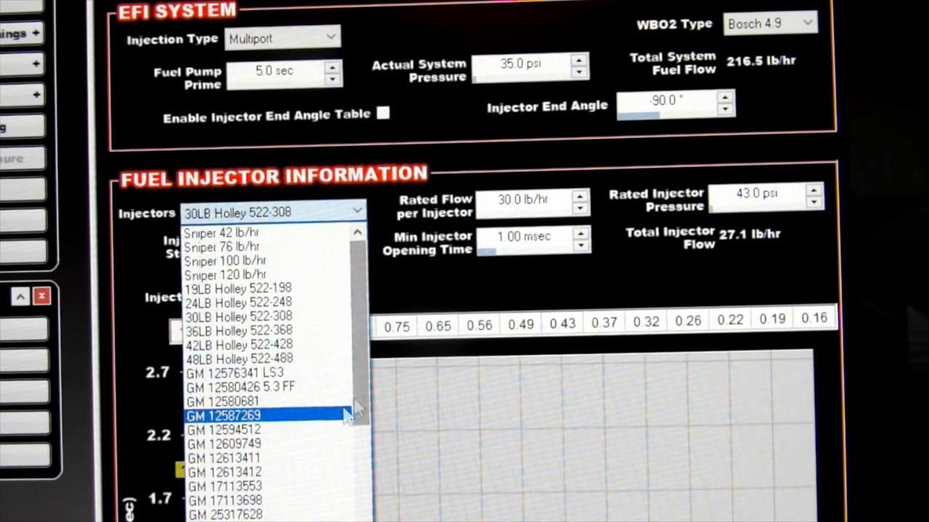
mouse_move(273, 375)
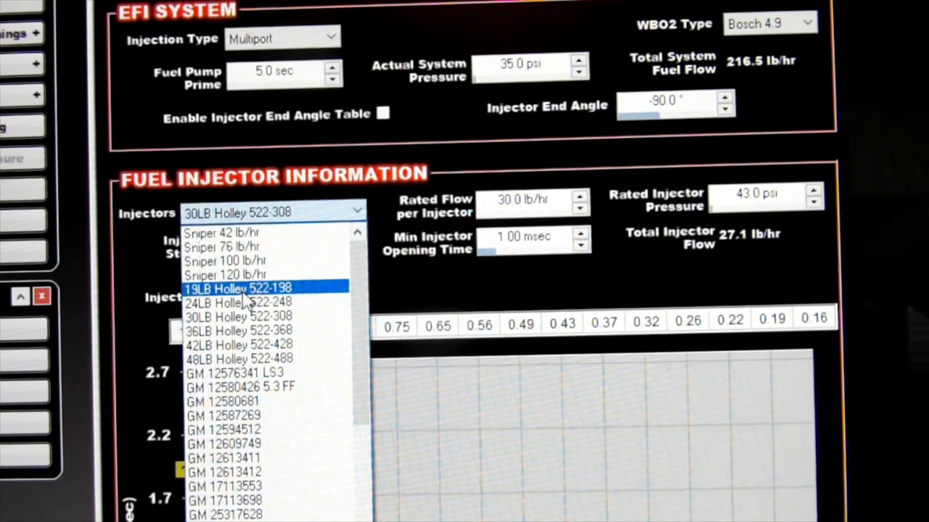
click(238, 287)
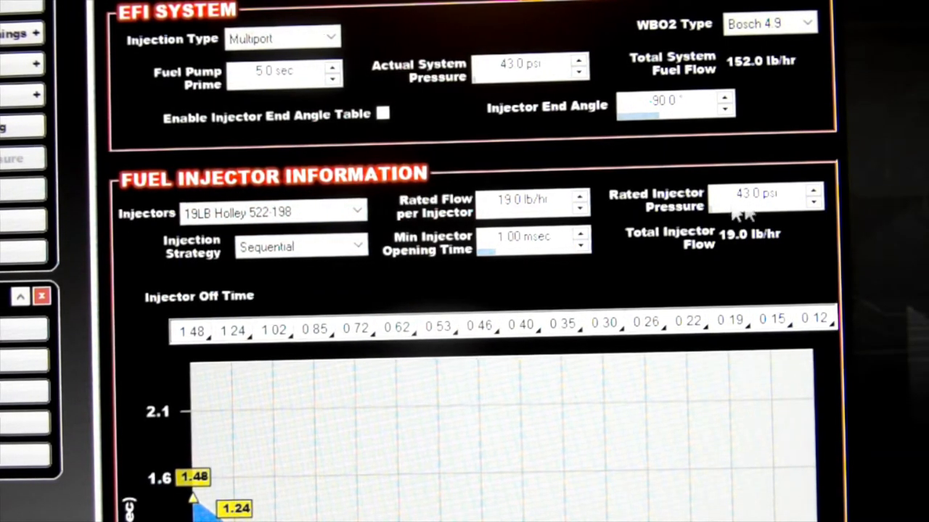
mouse_move(551, 218)
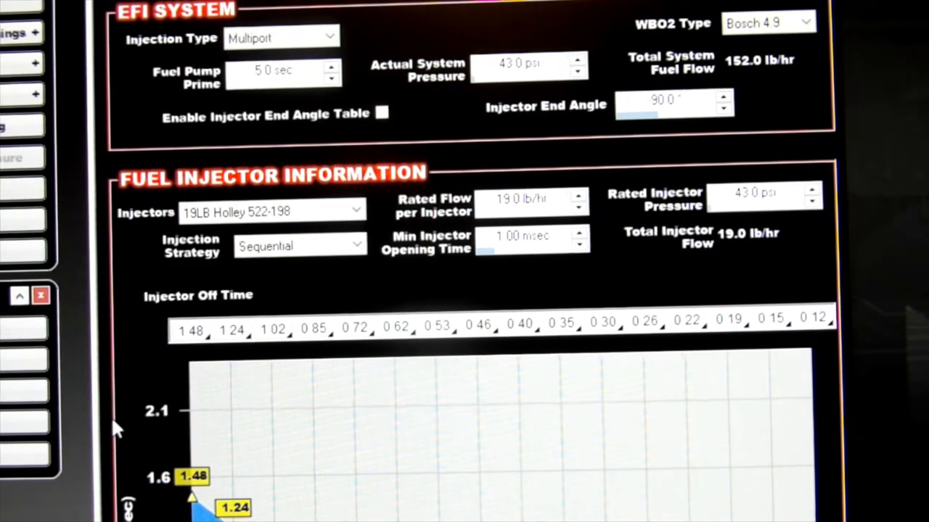
scroll(down, 3)
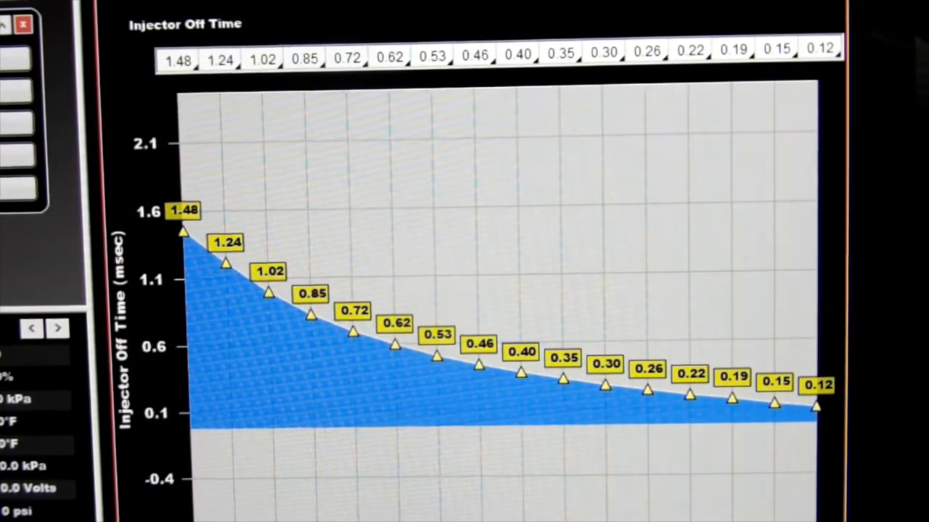
mouse_move(345, 138)
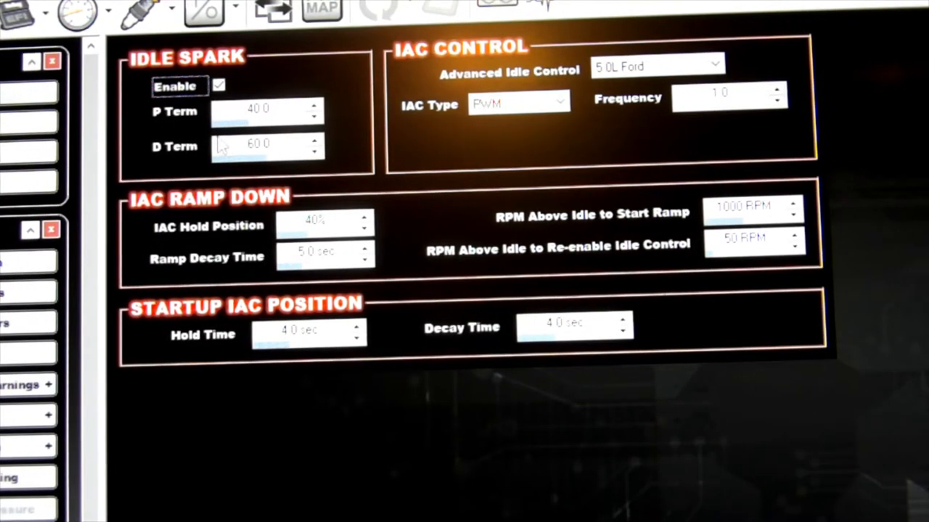
mouse_move(230, 171)
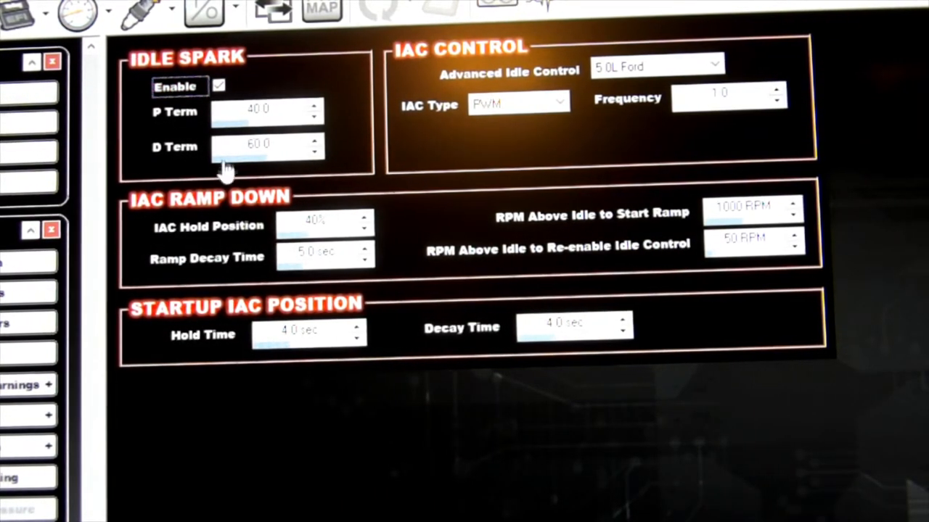
mouse_move(262, 156)
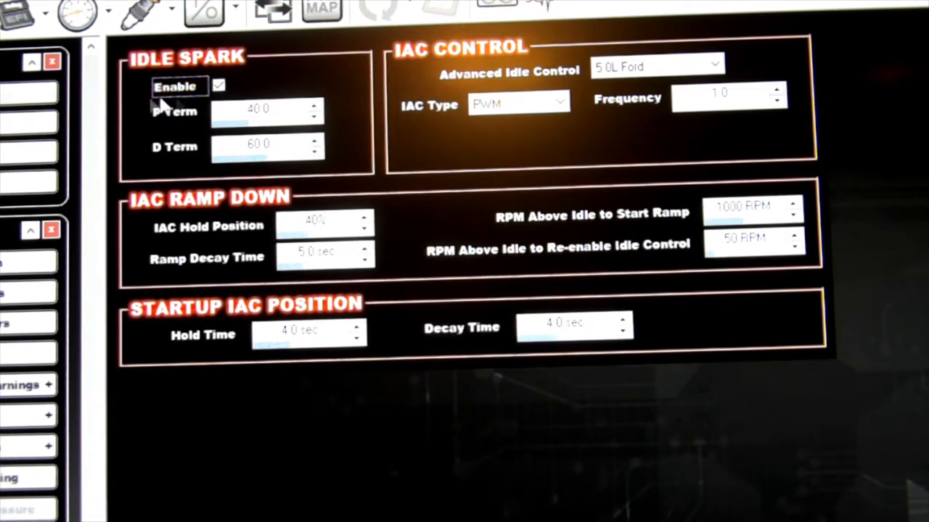
mouse_move(384, 171)
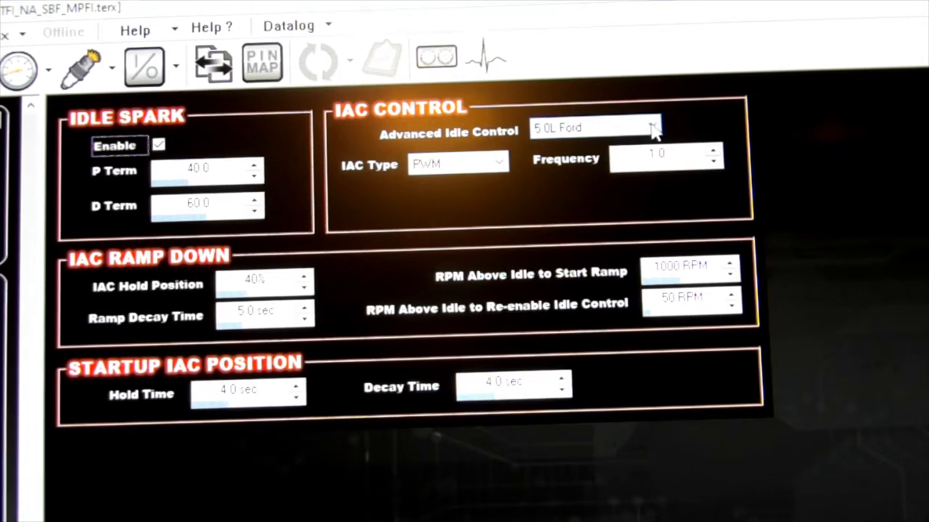
Keep the 5.0L Ford advanced idle control preset and lower the startup IAC hold time below 4.0 sec
click(648, 128)
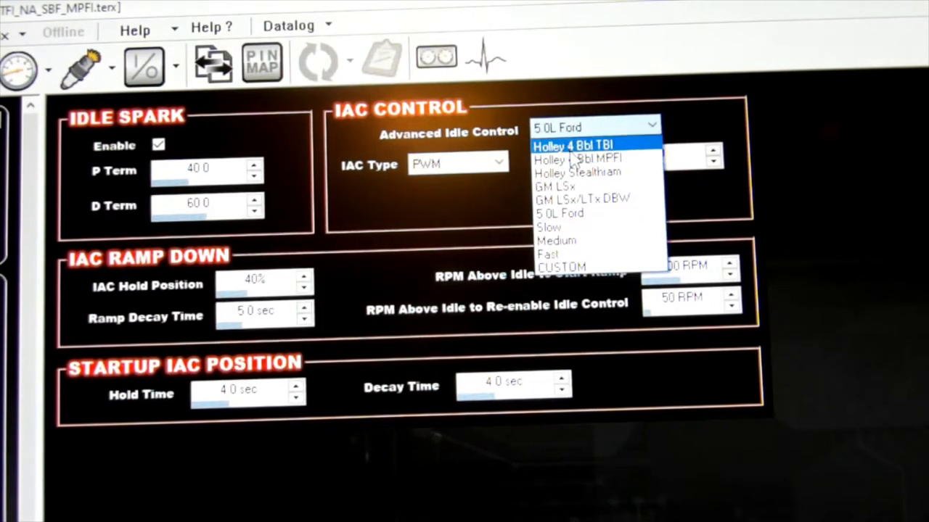
mouse_move(563, 267)
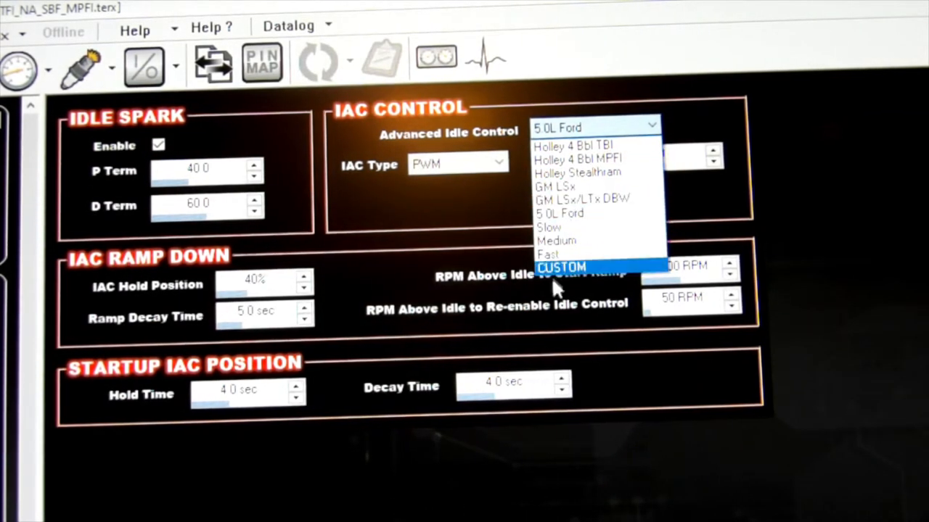
mouse_move(581, 198)
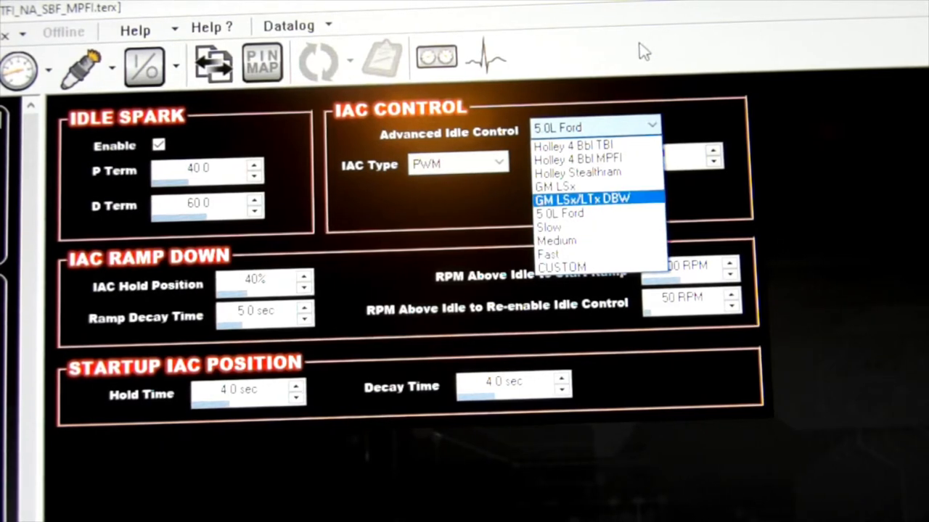
click(560, 213)
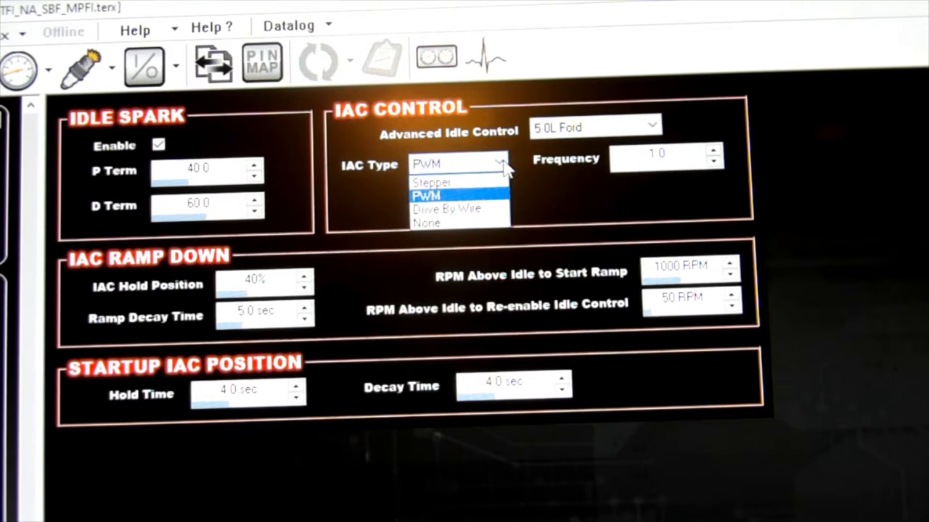
mouse_move(433, 182)
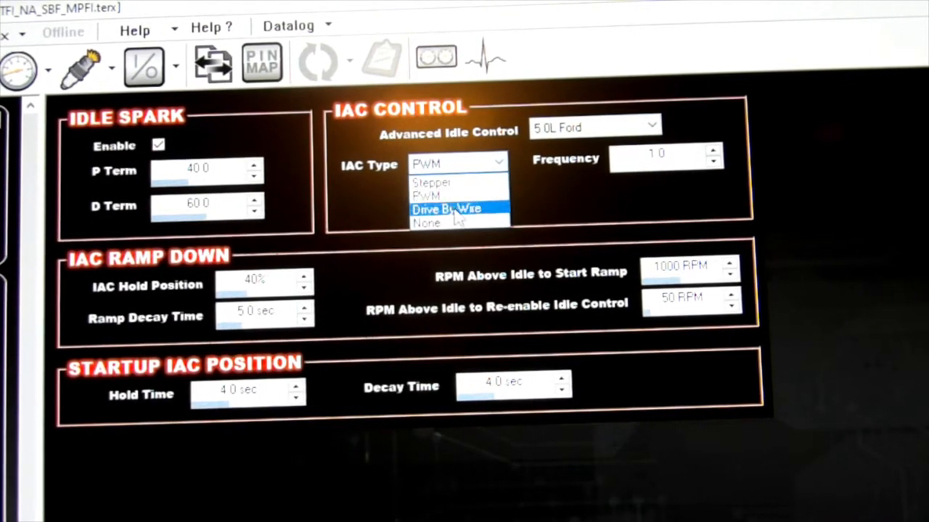
mouse_move(449, 196)
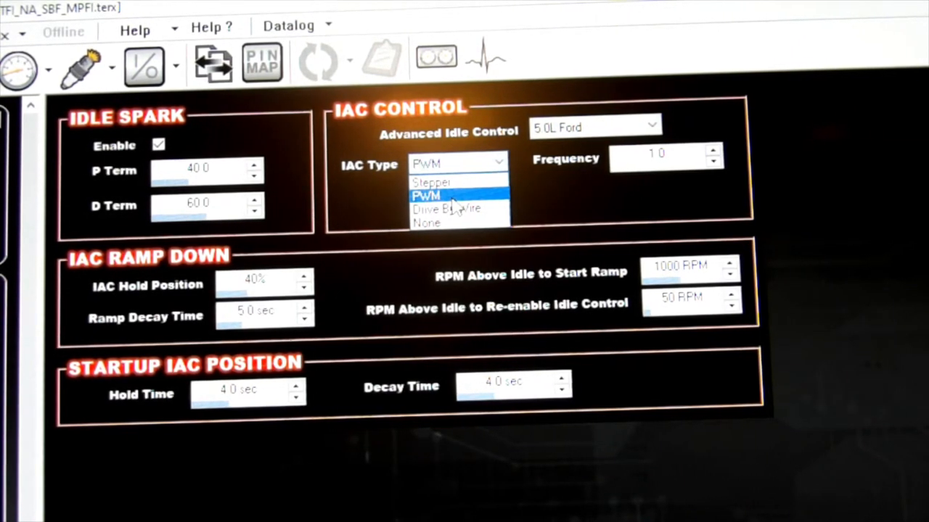
mouse_move(427, 223)
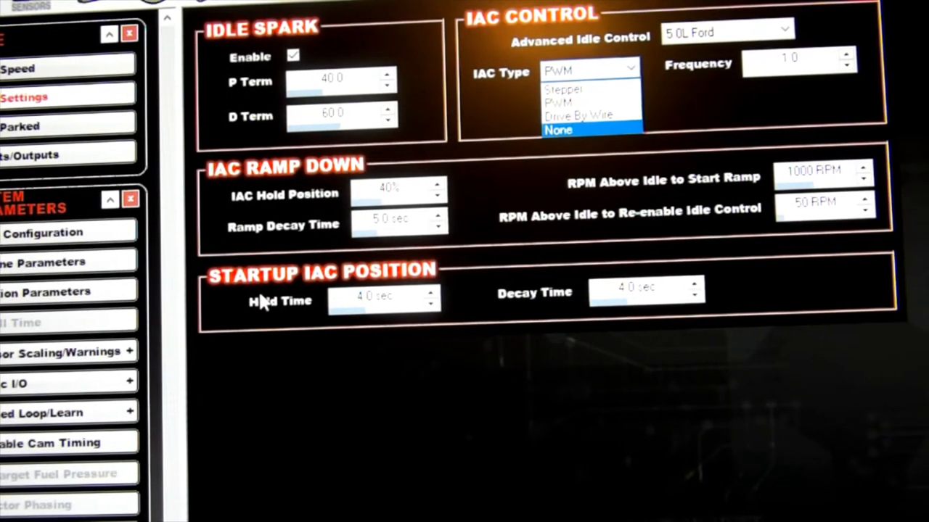
mouse_move(476, 290)
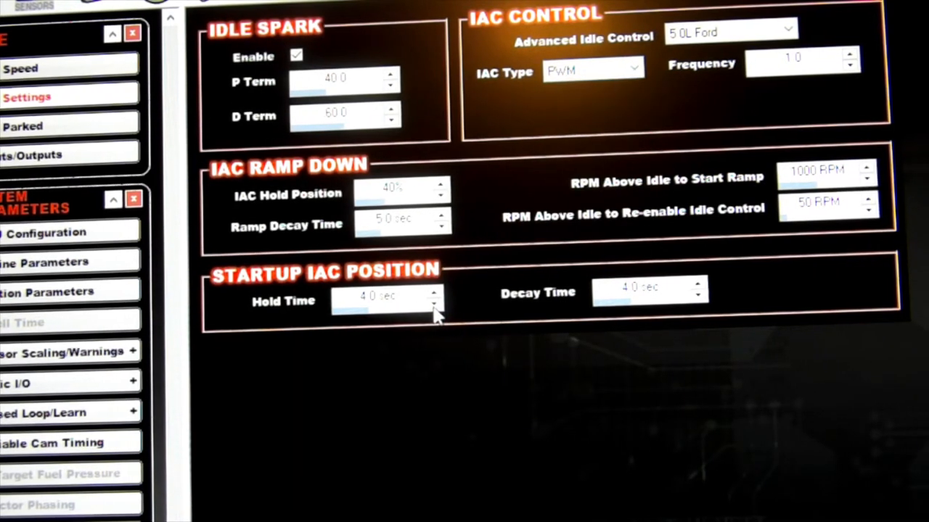
click(435, 301)
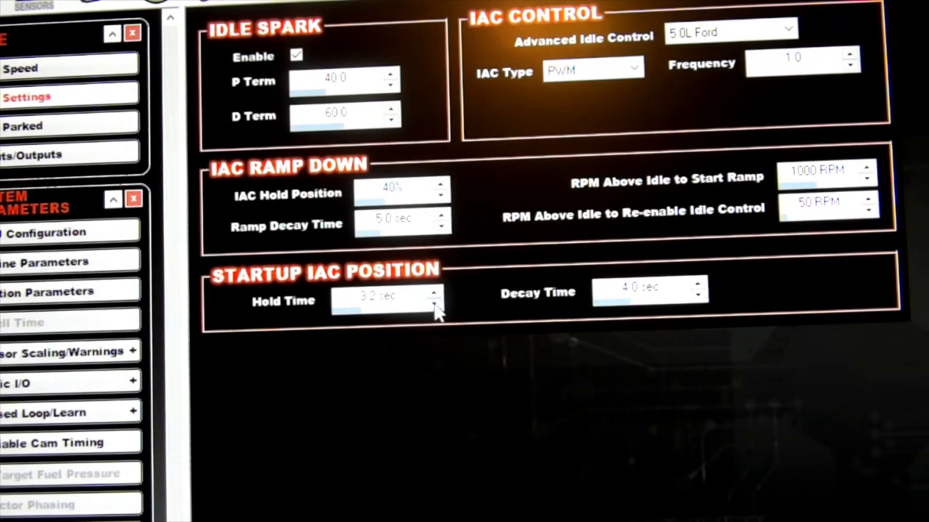
click(432, 304)
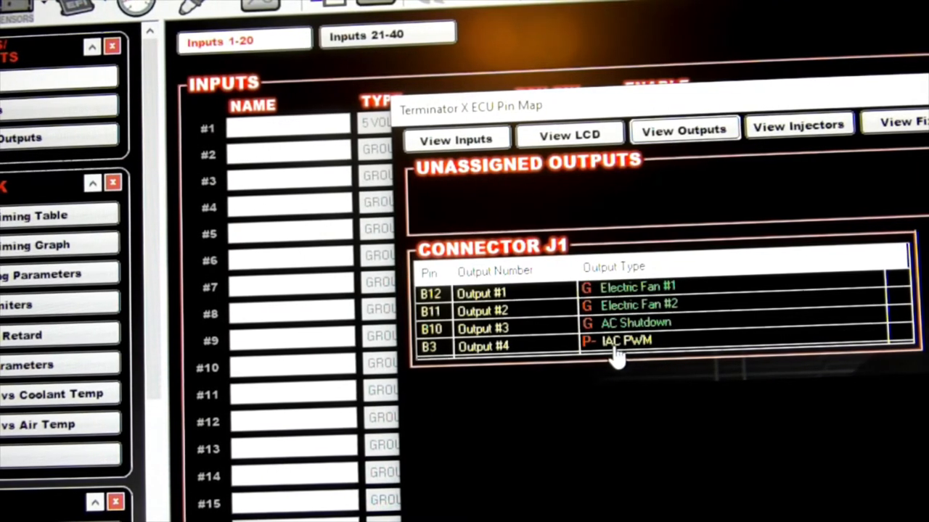
mouse_move(453, 203)
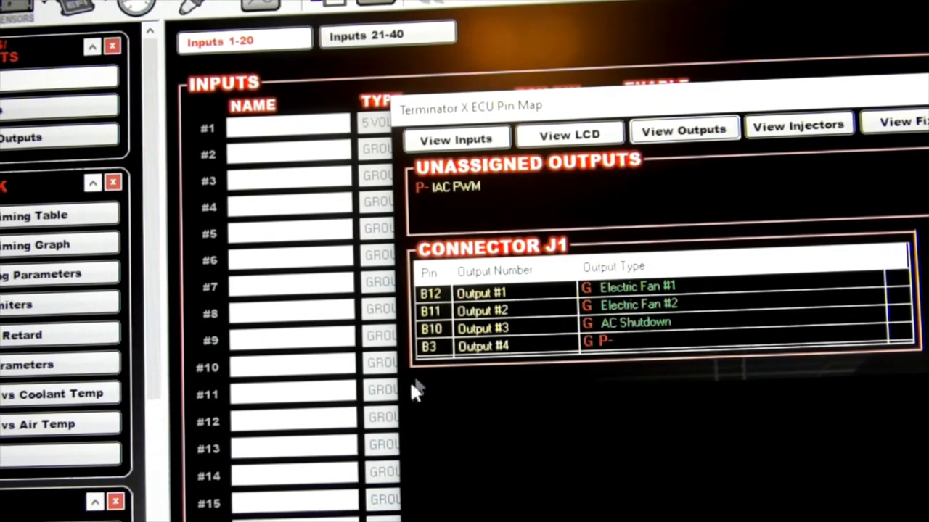
mouse_move(453, 192)
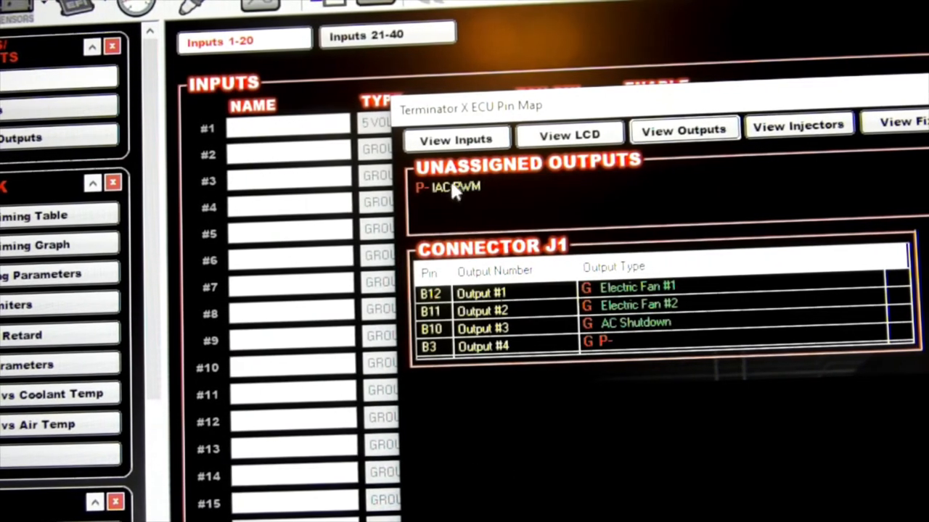
Drag the IAC PWM output between Connector J1 and the unassigned outputs in the ECU pin map
click(447, 188)
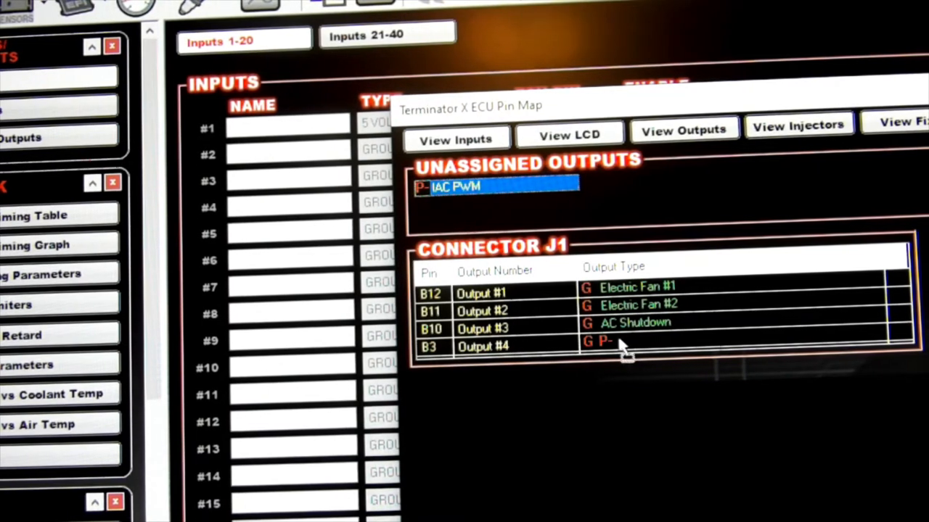
drag(497, 186, 626, 341)
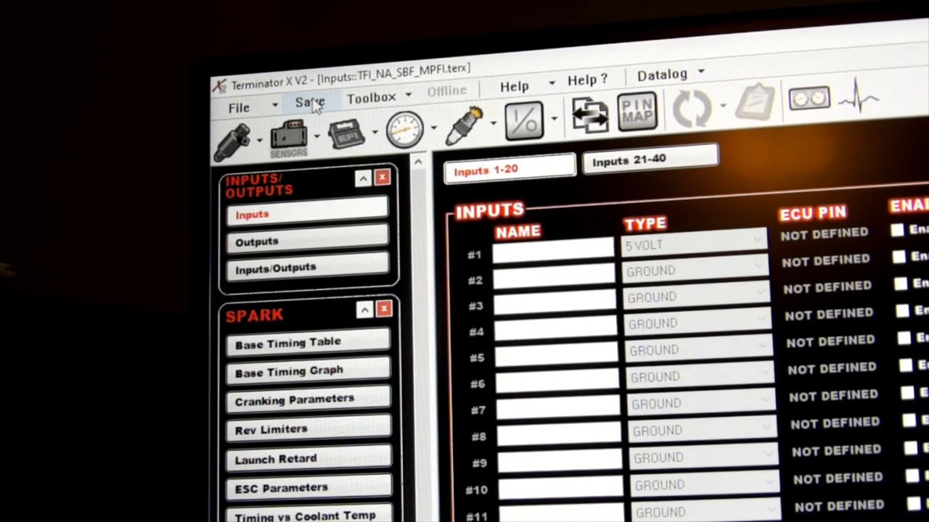
mouse_move(290, 109)
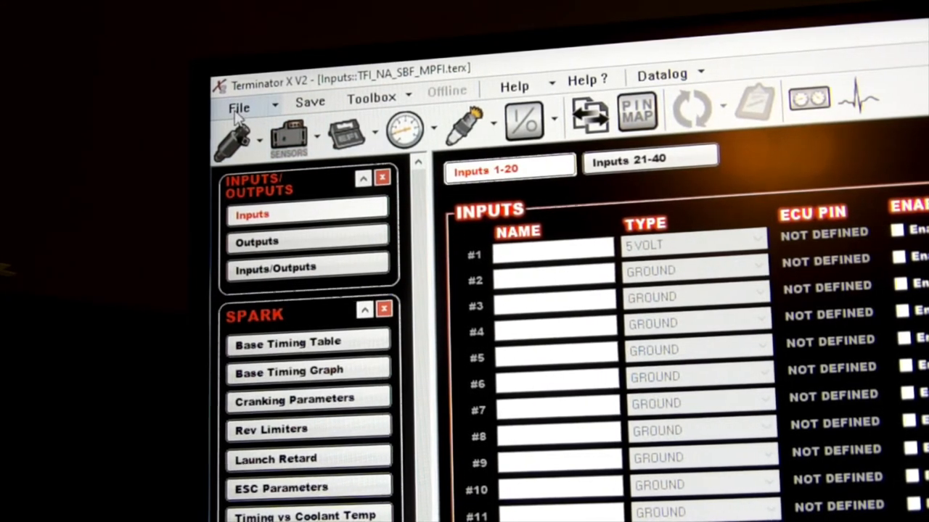
Choose Save Global File As from the File menu to save the tune under a new name
click(239, 107)
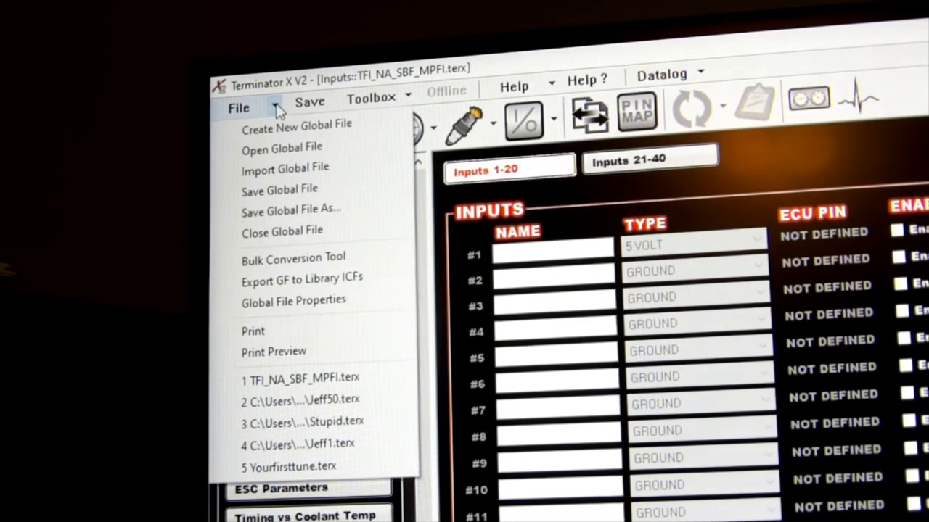
mouse_move(290, 209)
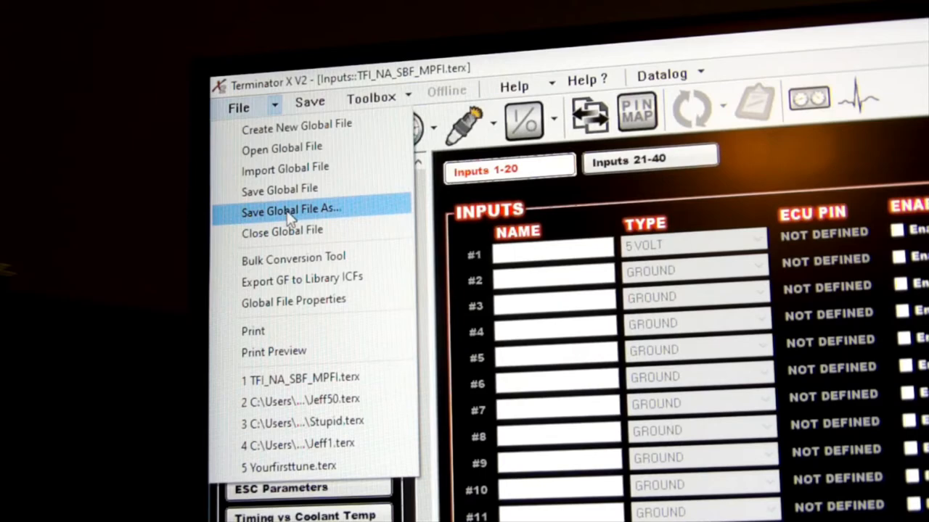
click(291, 209)
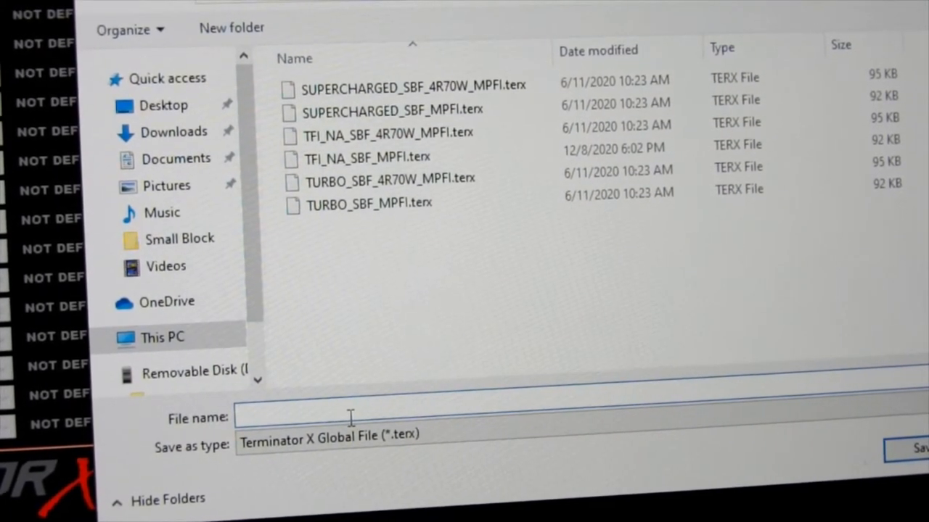
Save the tune to the desktop as Jeffyjeff.terx
text(Je)
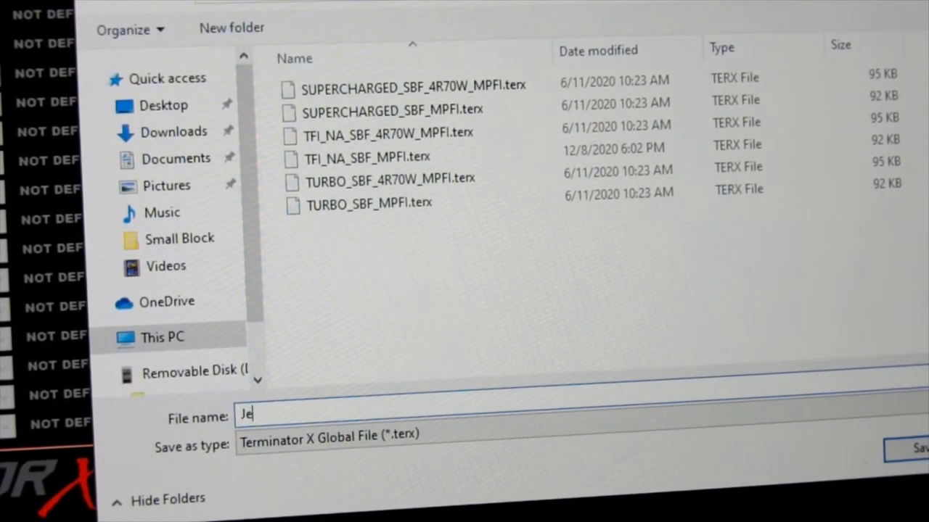
text(ffy)
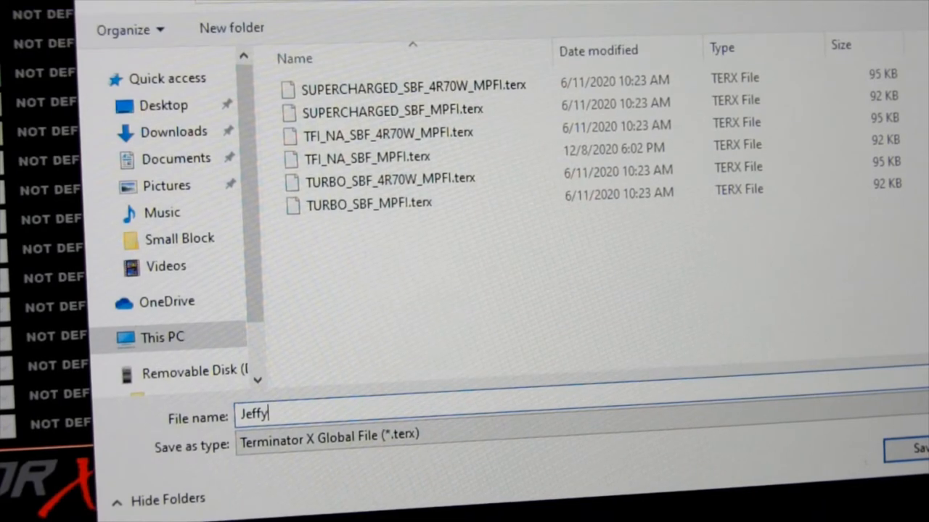
text(jeff)
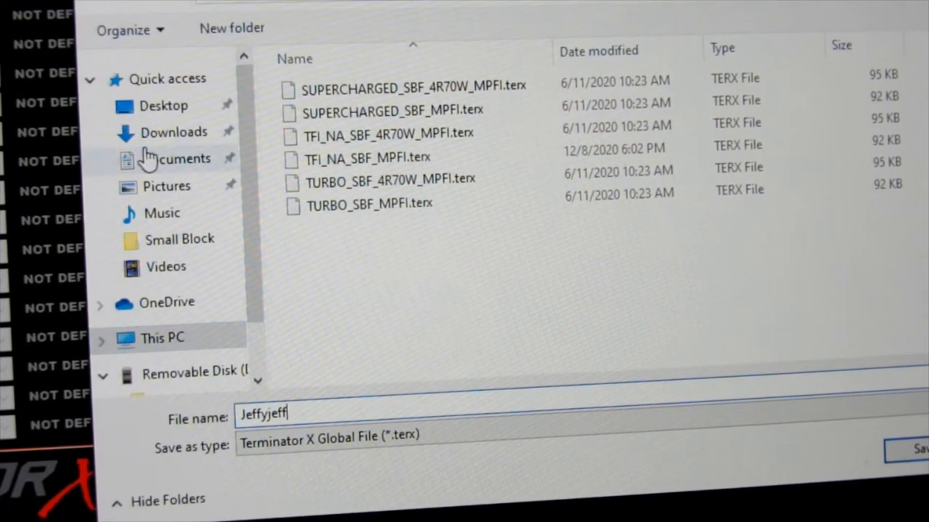
click(162, 106)
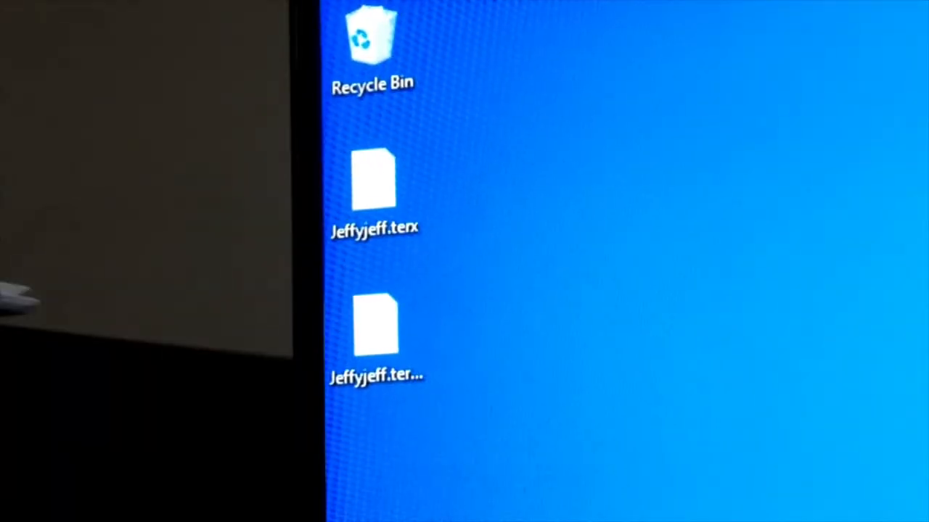
Try opening the desktop Jeffyjeff.terx copy and dismiss the .terx app-choice prompt
click(372, 203)
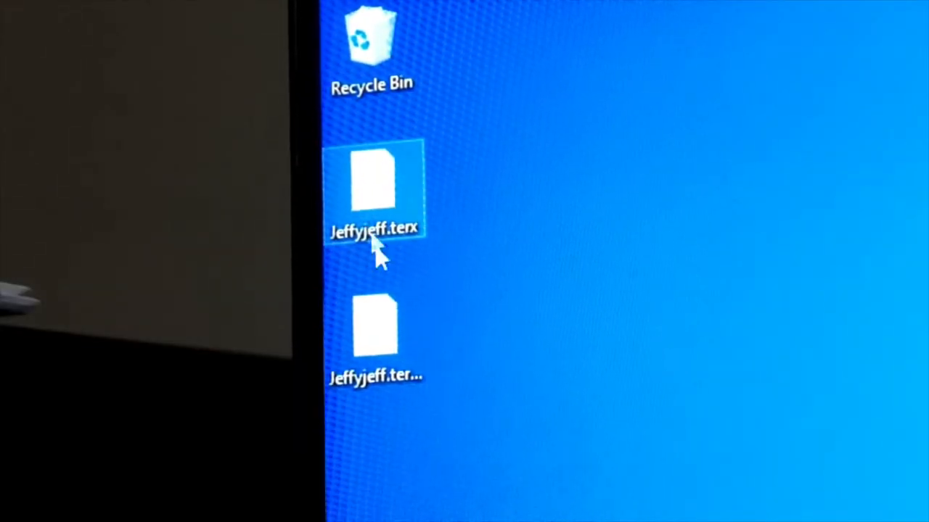
mouse_move(380, 334)
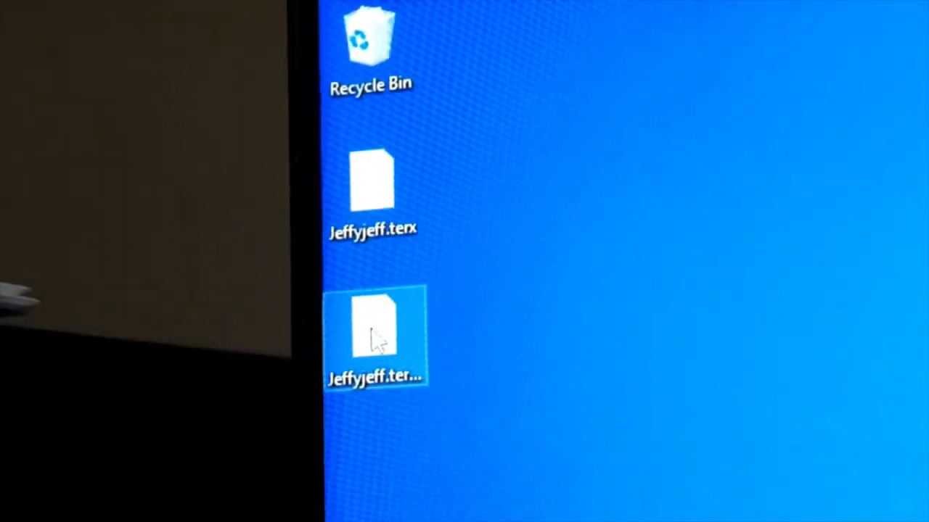
double_click(376, 331)
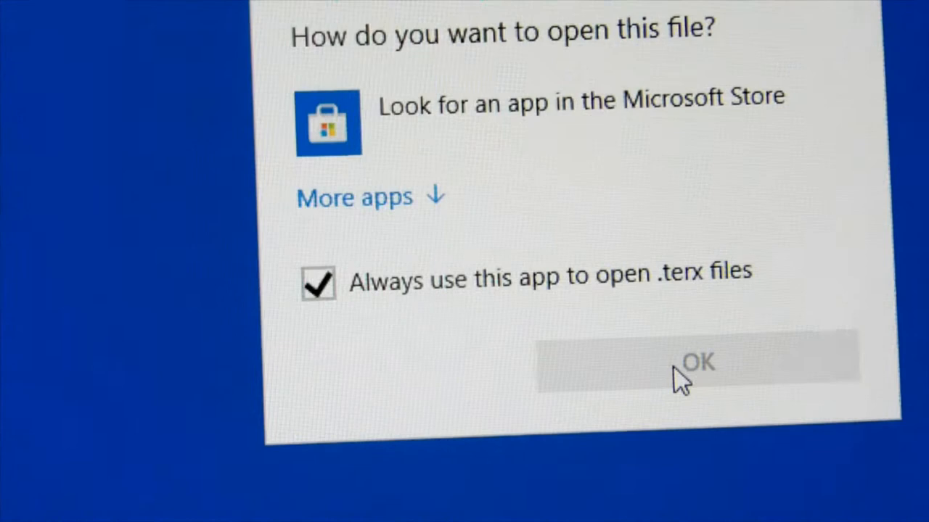
mouse_move(384, 119)
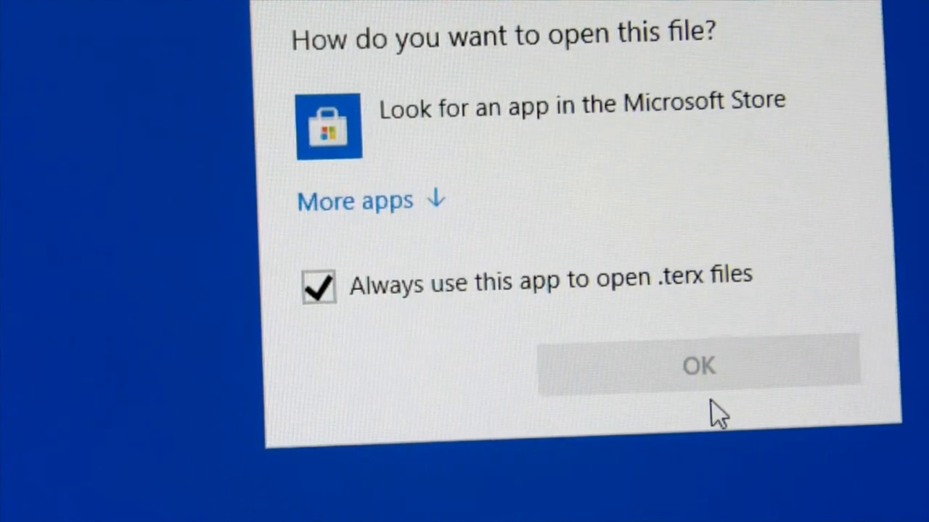
click(698, 366)
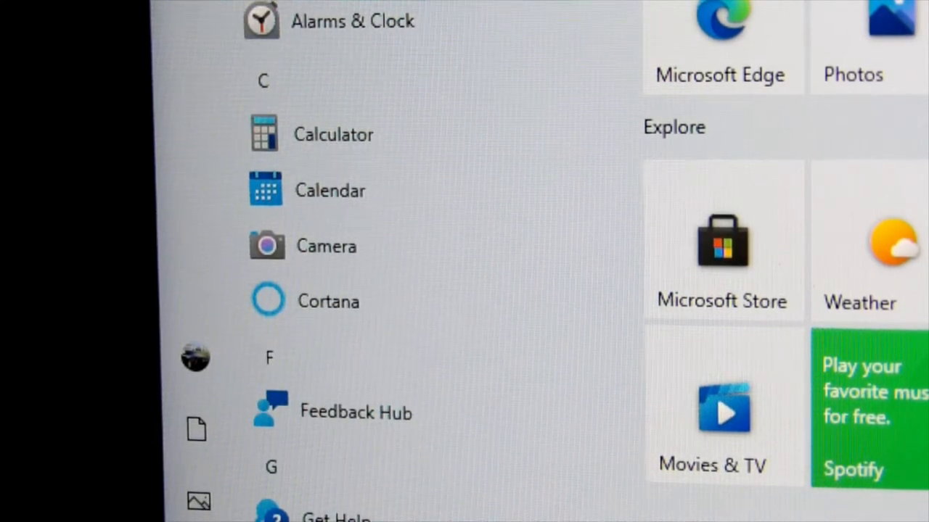
mouse_move(413, 160)
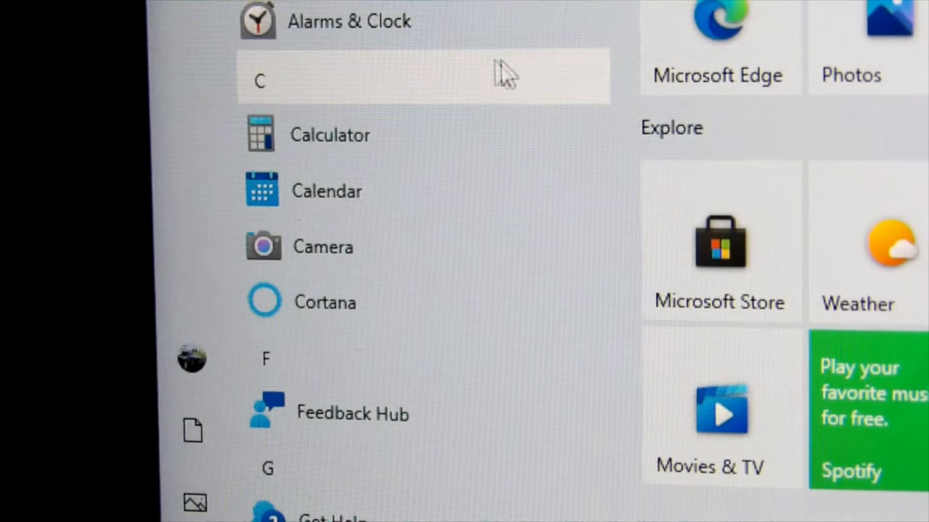
mouse_move(433, 26)
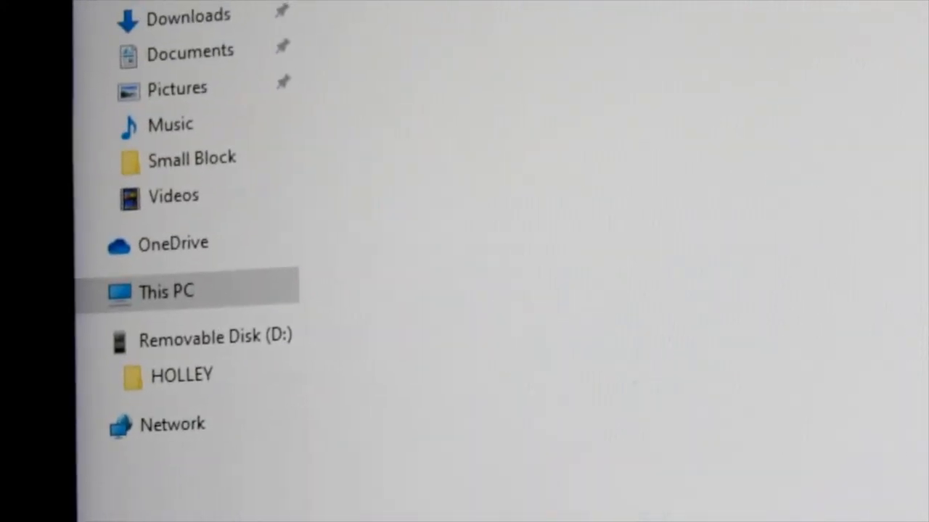
Browse into FW0200 and then its Saved GCF folder on the USB drive's HOLLEY directory
click(190, 52)
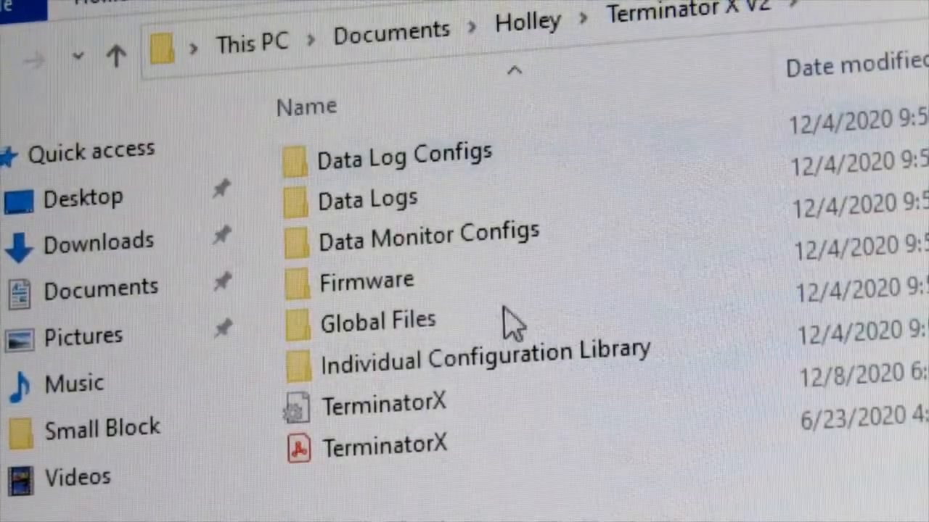
mouse_move(508, 319)
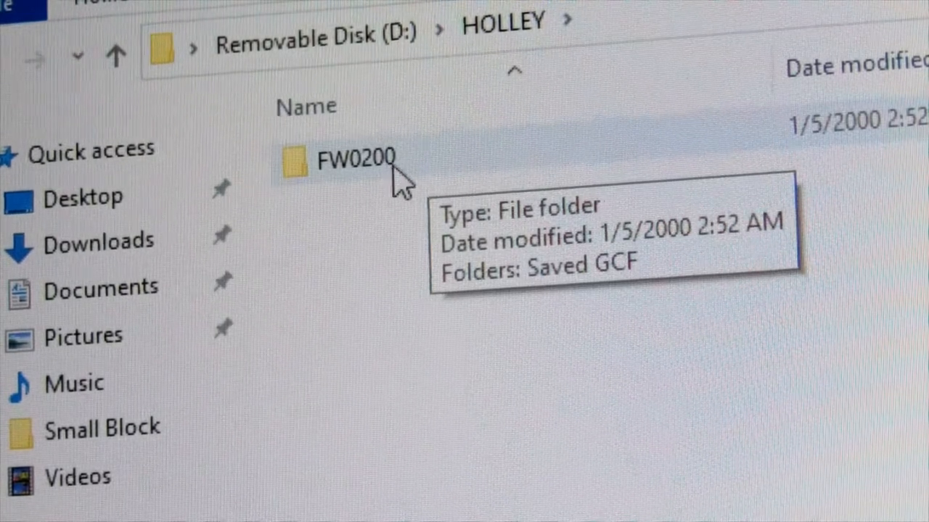
click(356, 160)
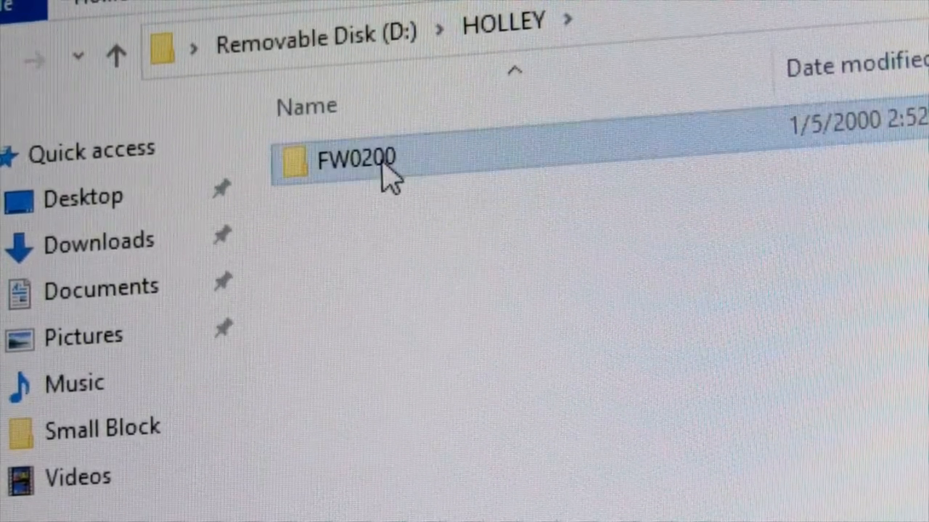
double_click(356, 160)
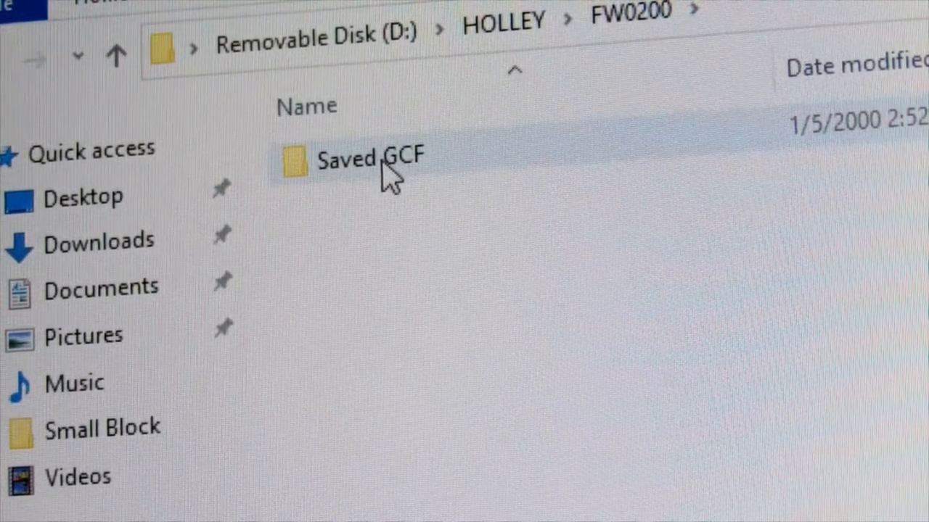
double_click(370, 160)
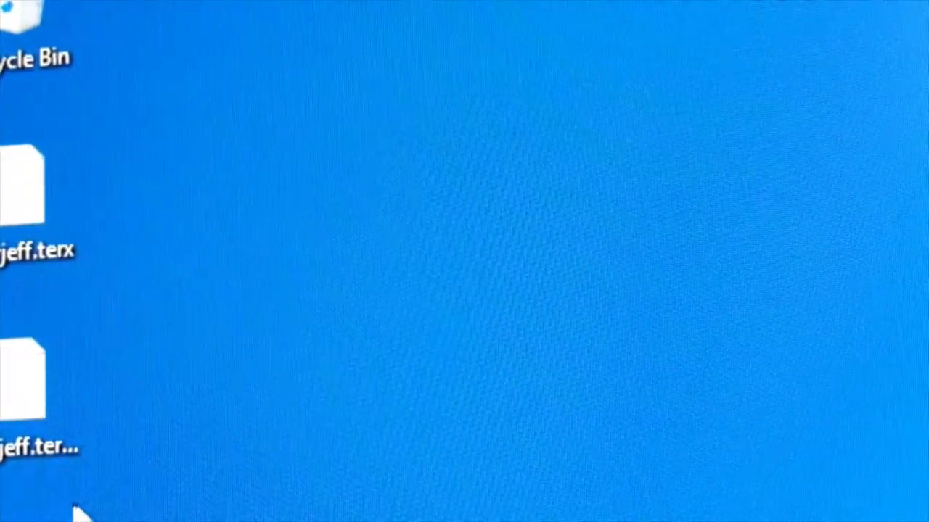
Copy Jeffyjeff.terx from the desktop into Saved GCF, then delete it from that folder
click(32, 186)
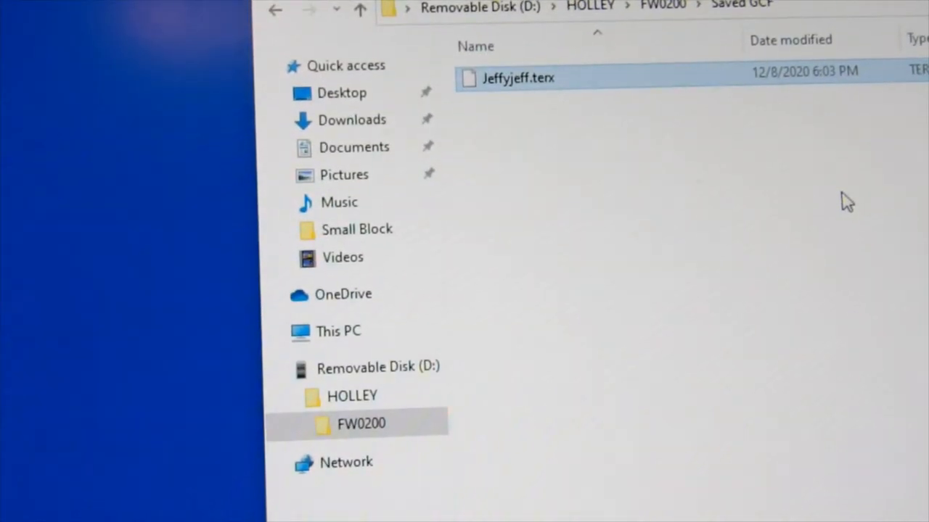
mouse_move(549, 78)
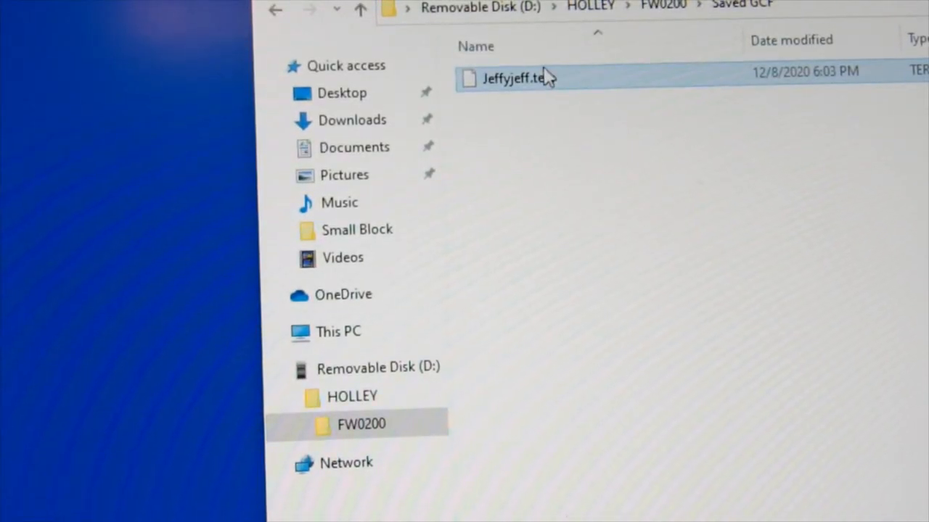
right_click(515, 78)
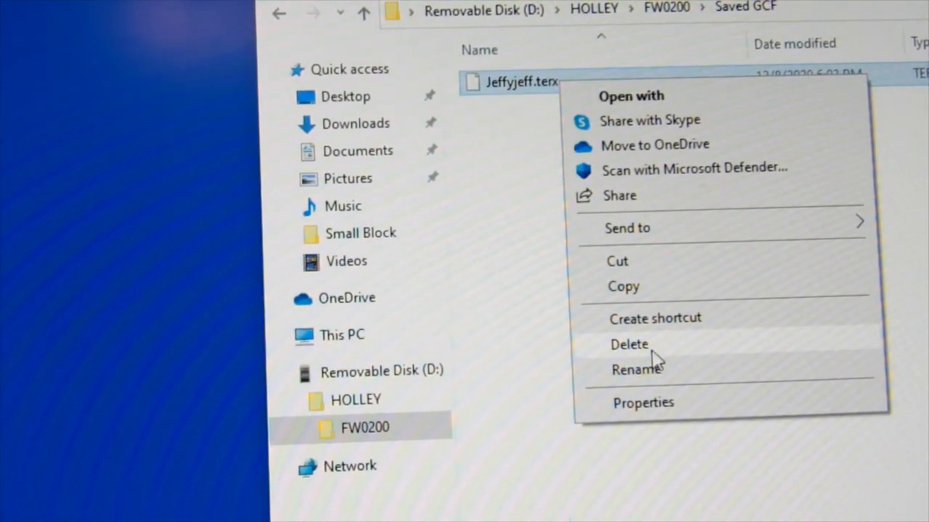
click(628, 344)
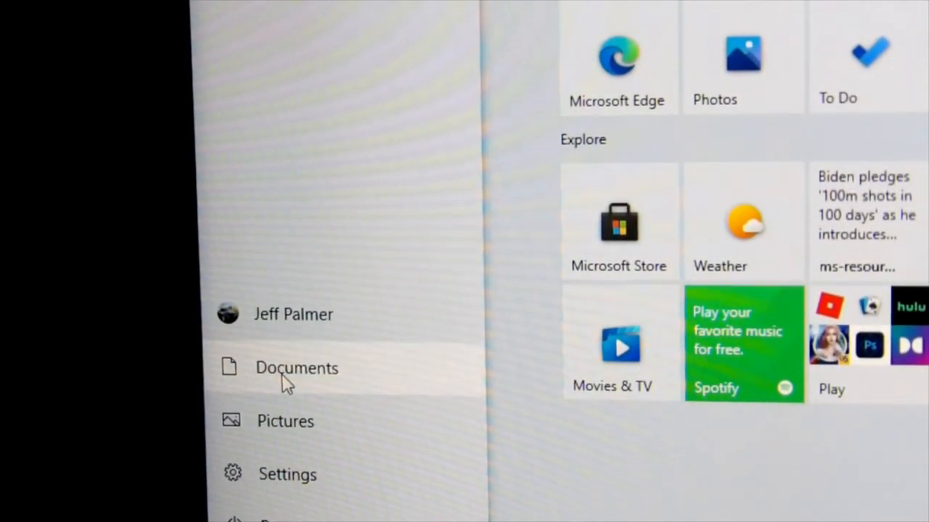
From Documents, expand Removable Disk (D:) and enter the HOLLEY folder showing FW0200
click(296, 368)
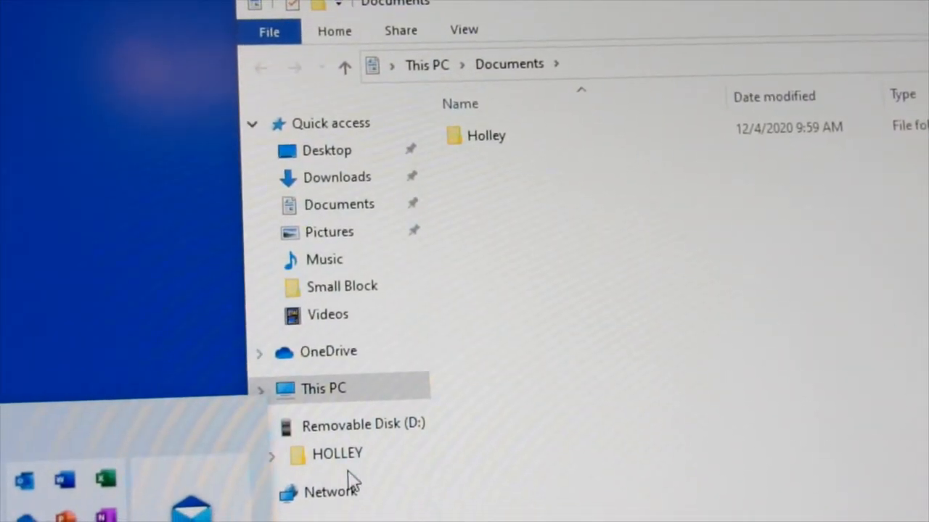
click(273, 424)
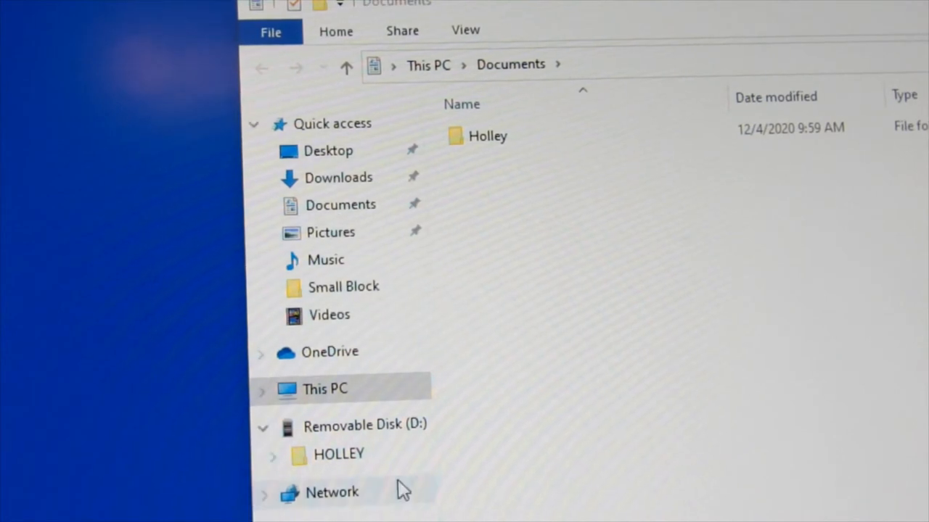
click(339, 455)
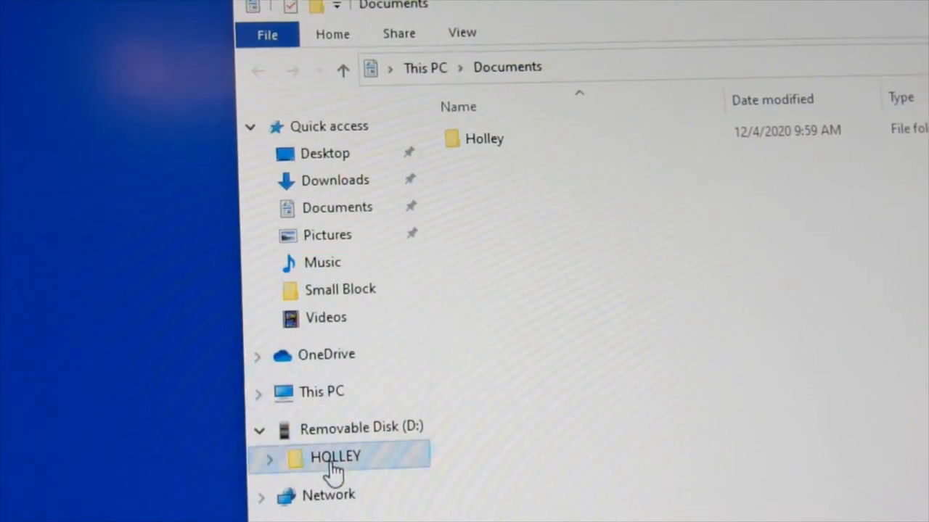
double_click(333, 455)
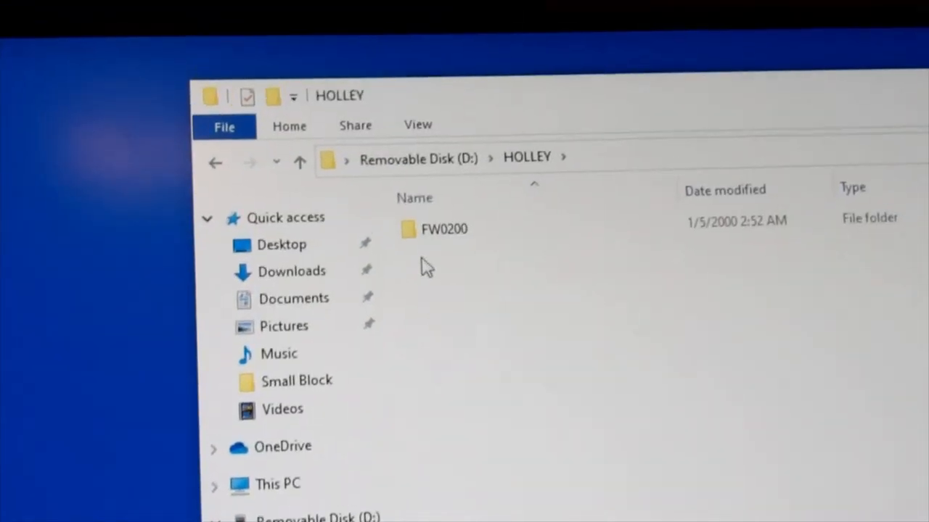